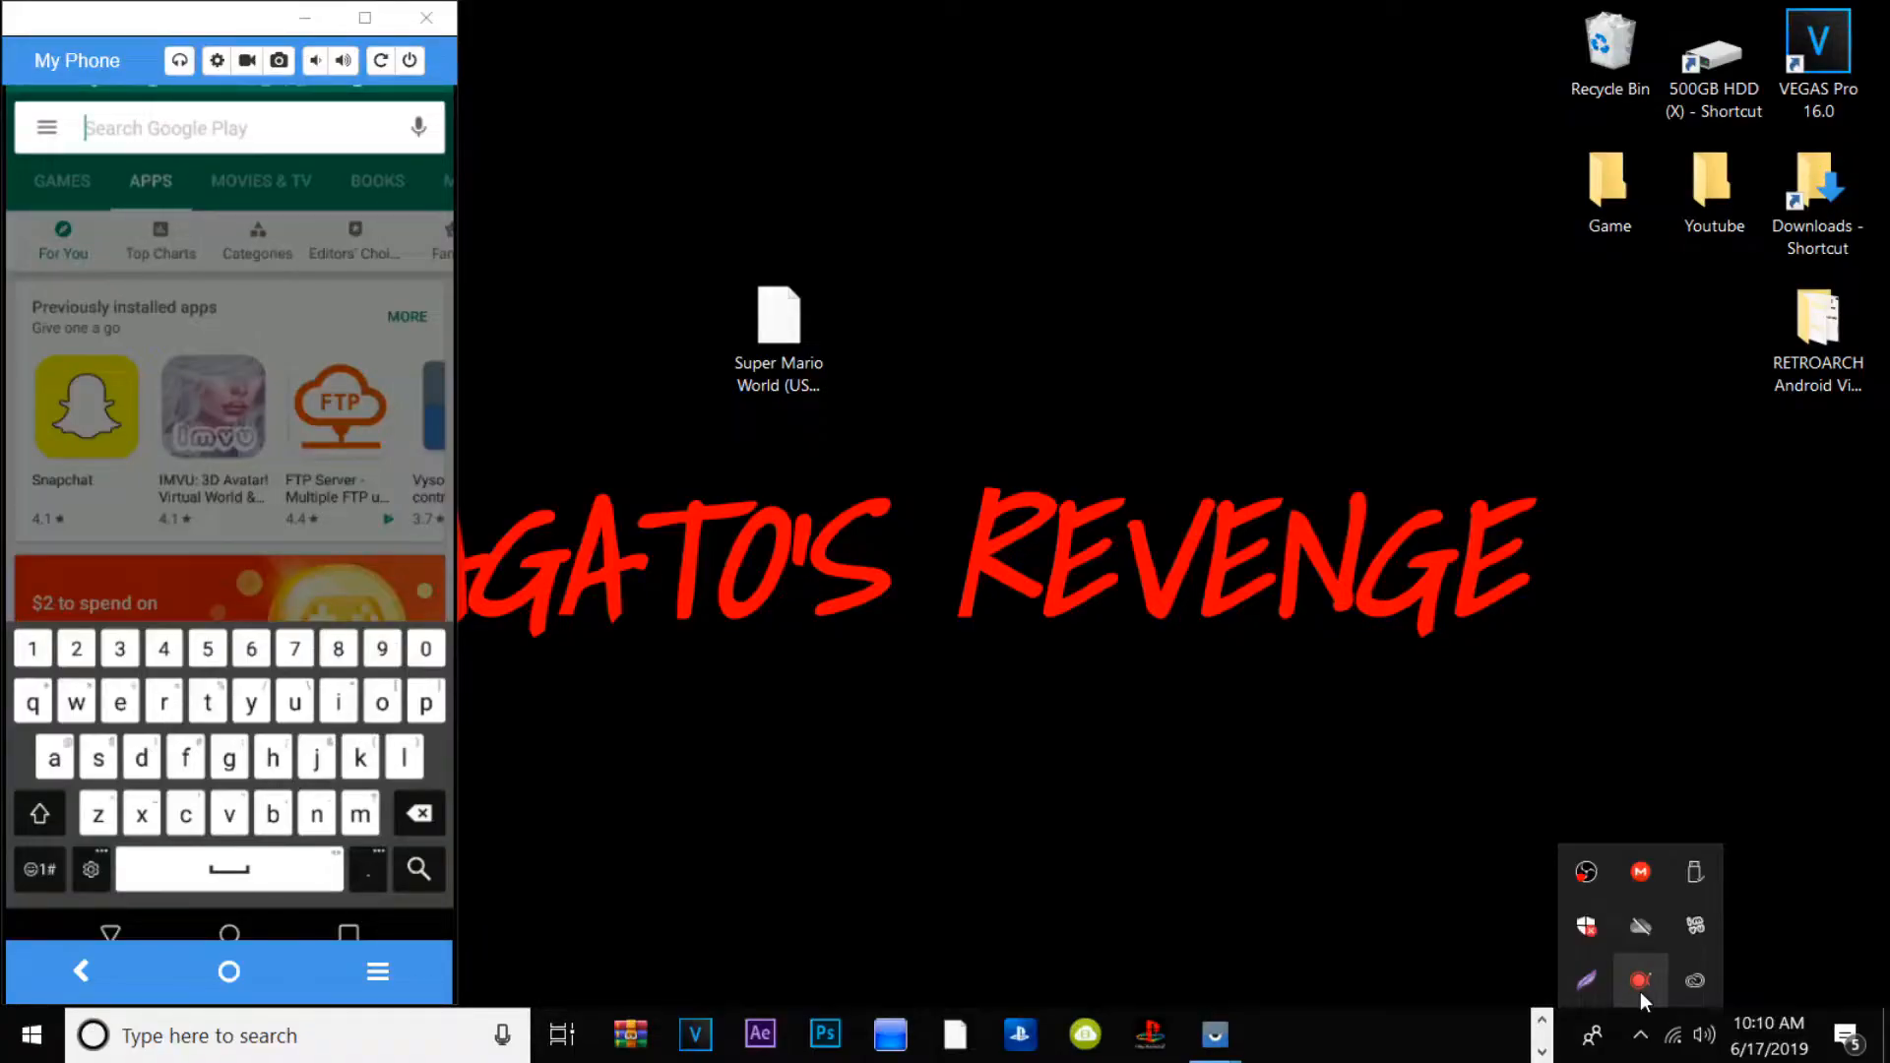
mouse_move(1639, 978)
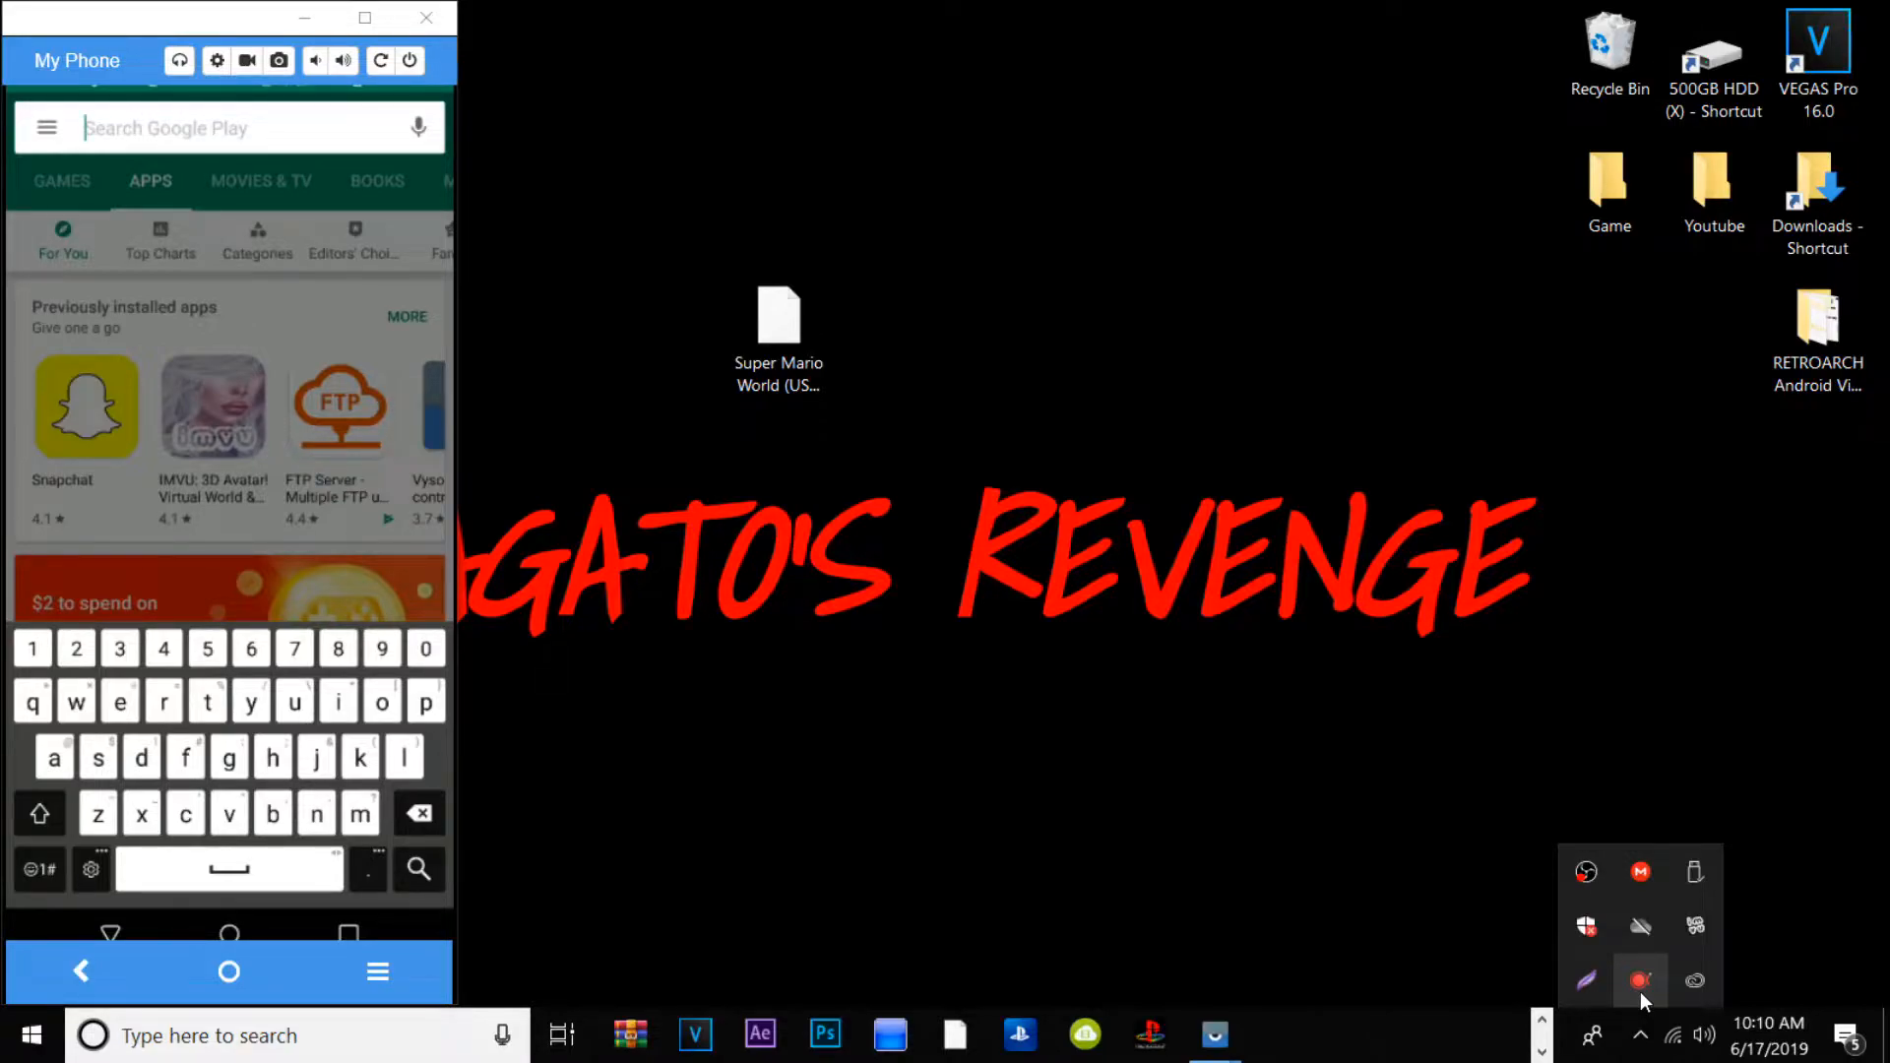
Step: Search the Google Play Store for 'Ret' to find RetroArch
click(34, 869)
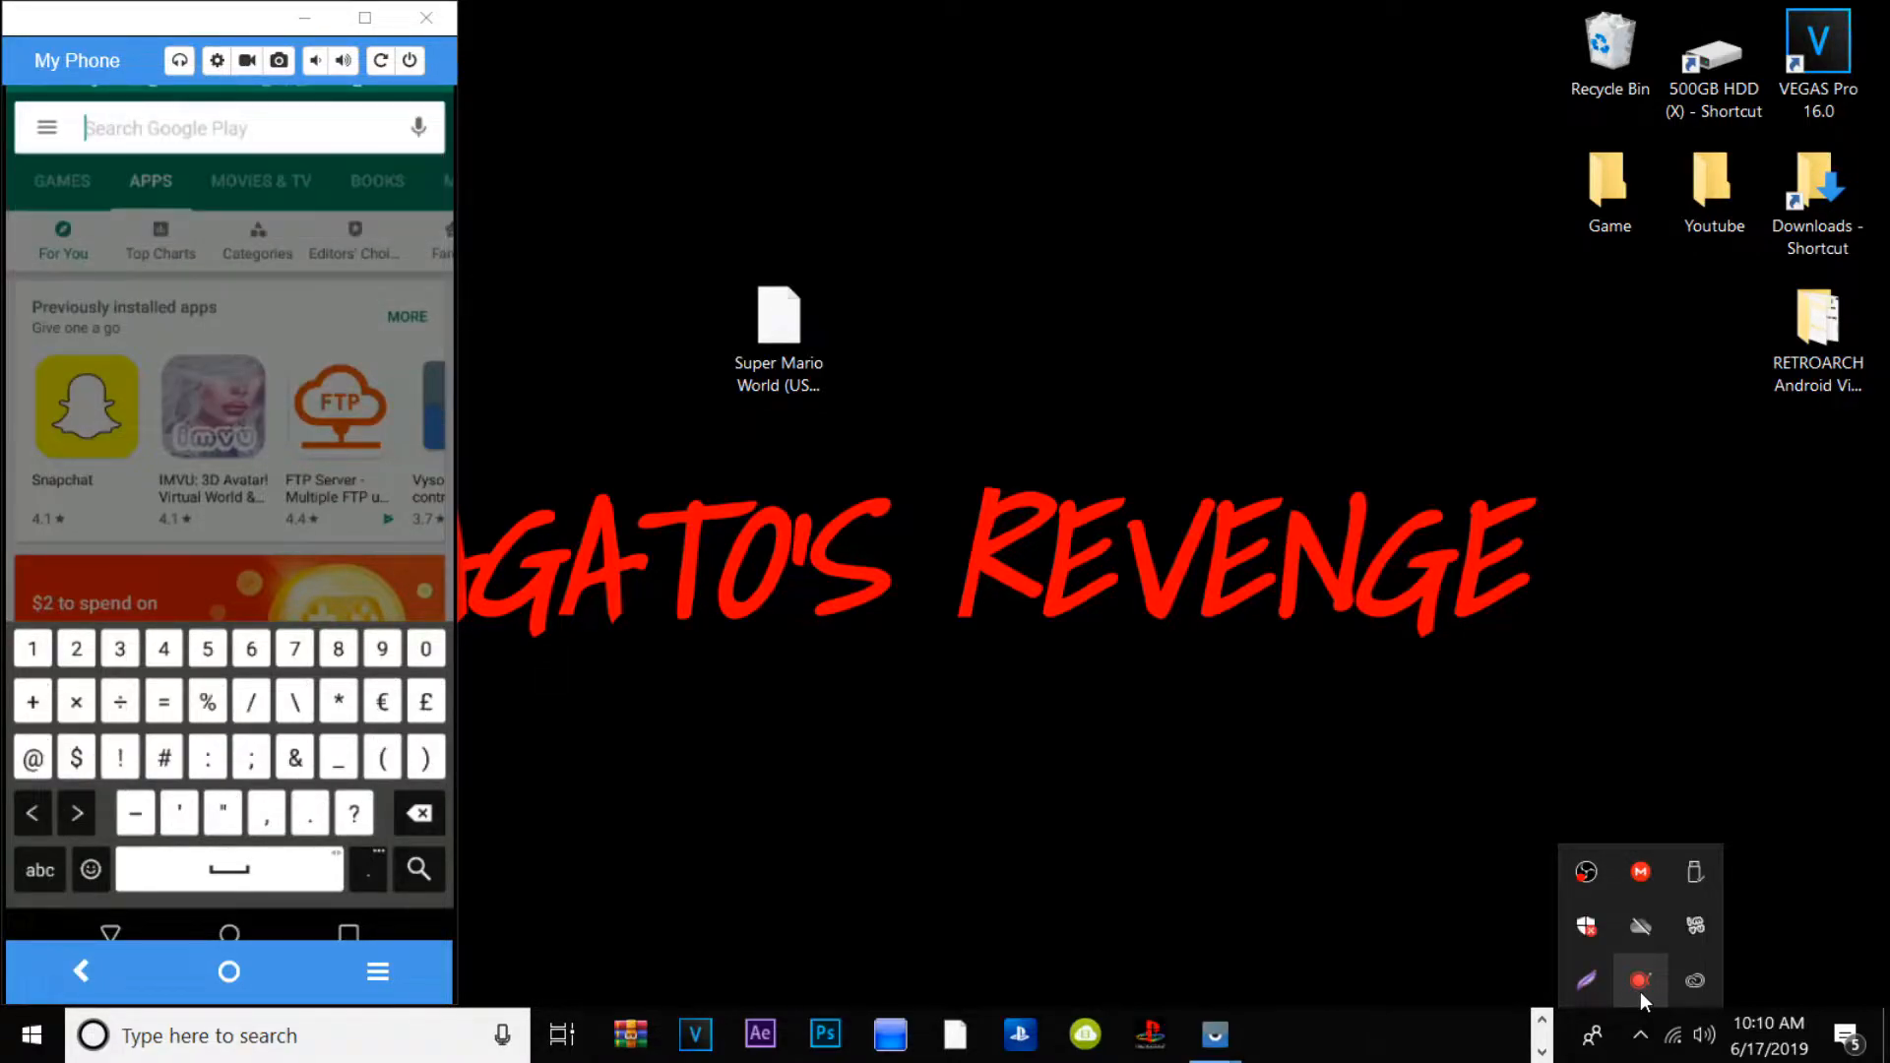
text(Ret)
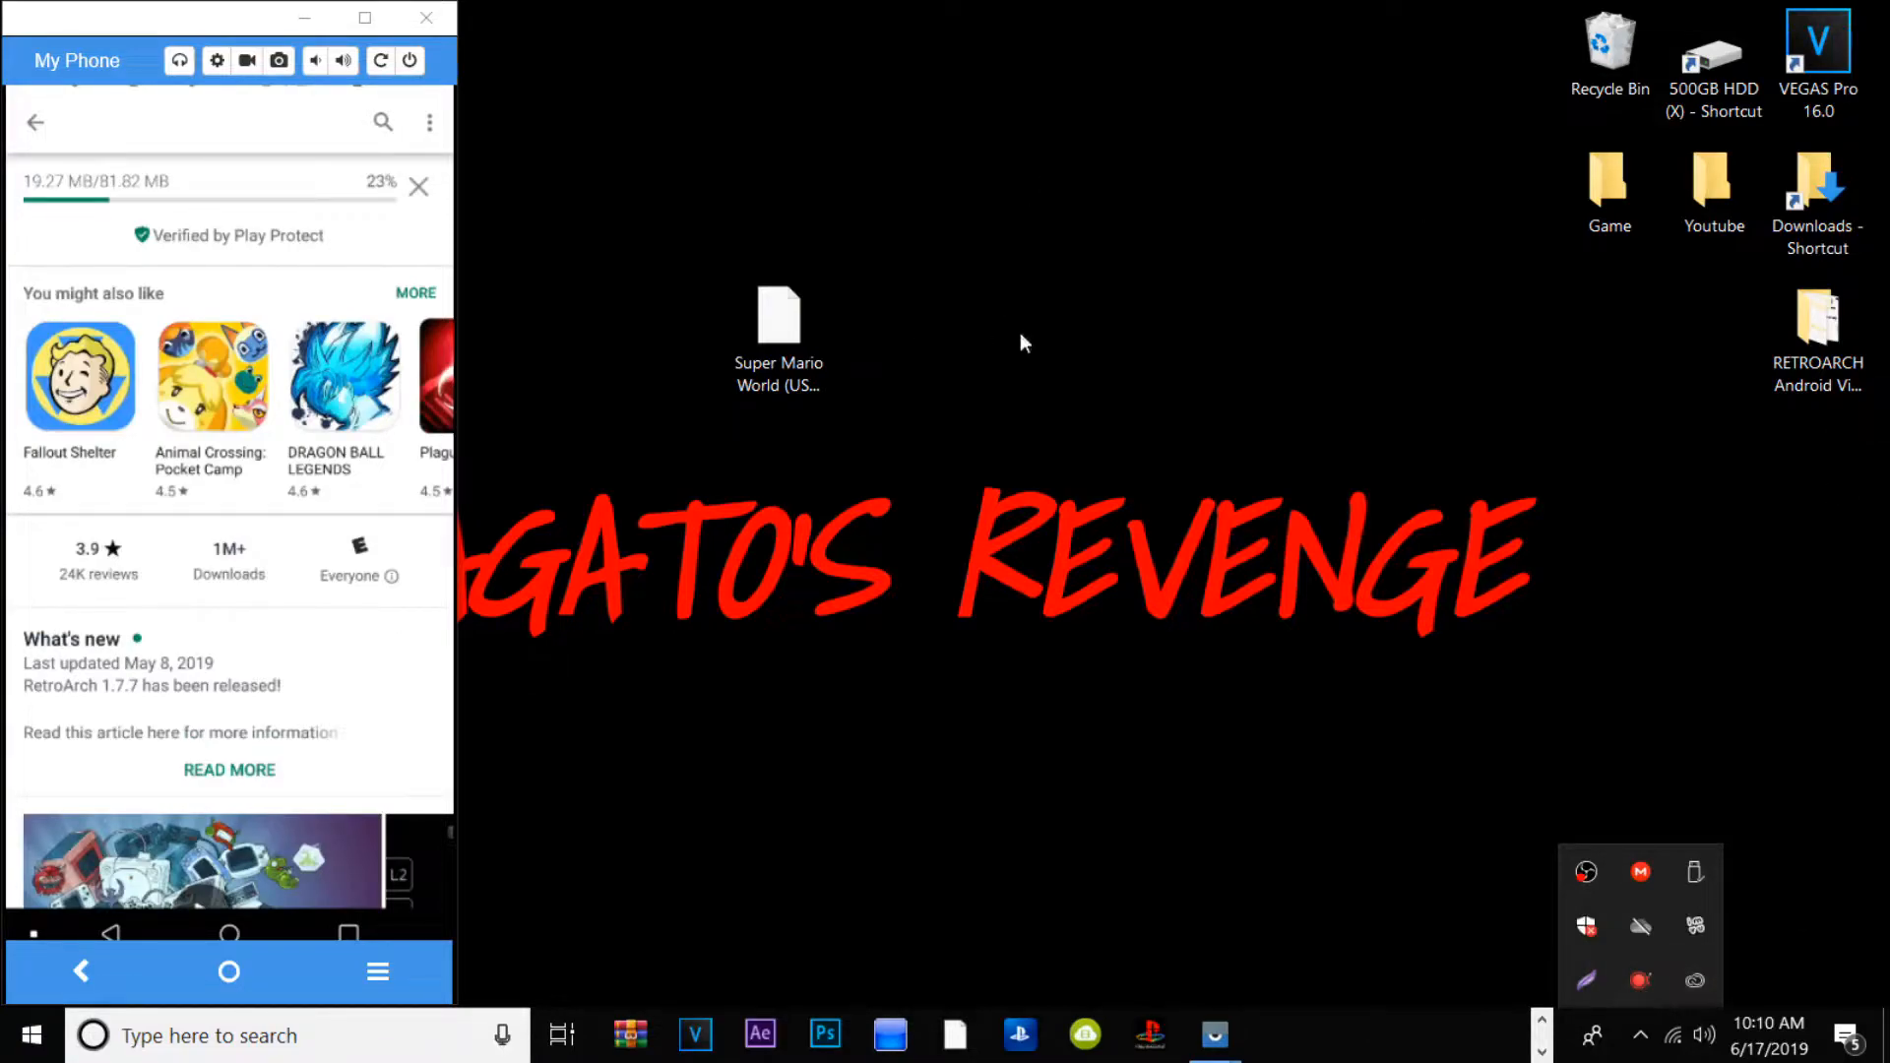
Step: Let the RetroArch download finish and open the installed app
click(777, 338)
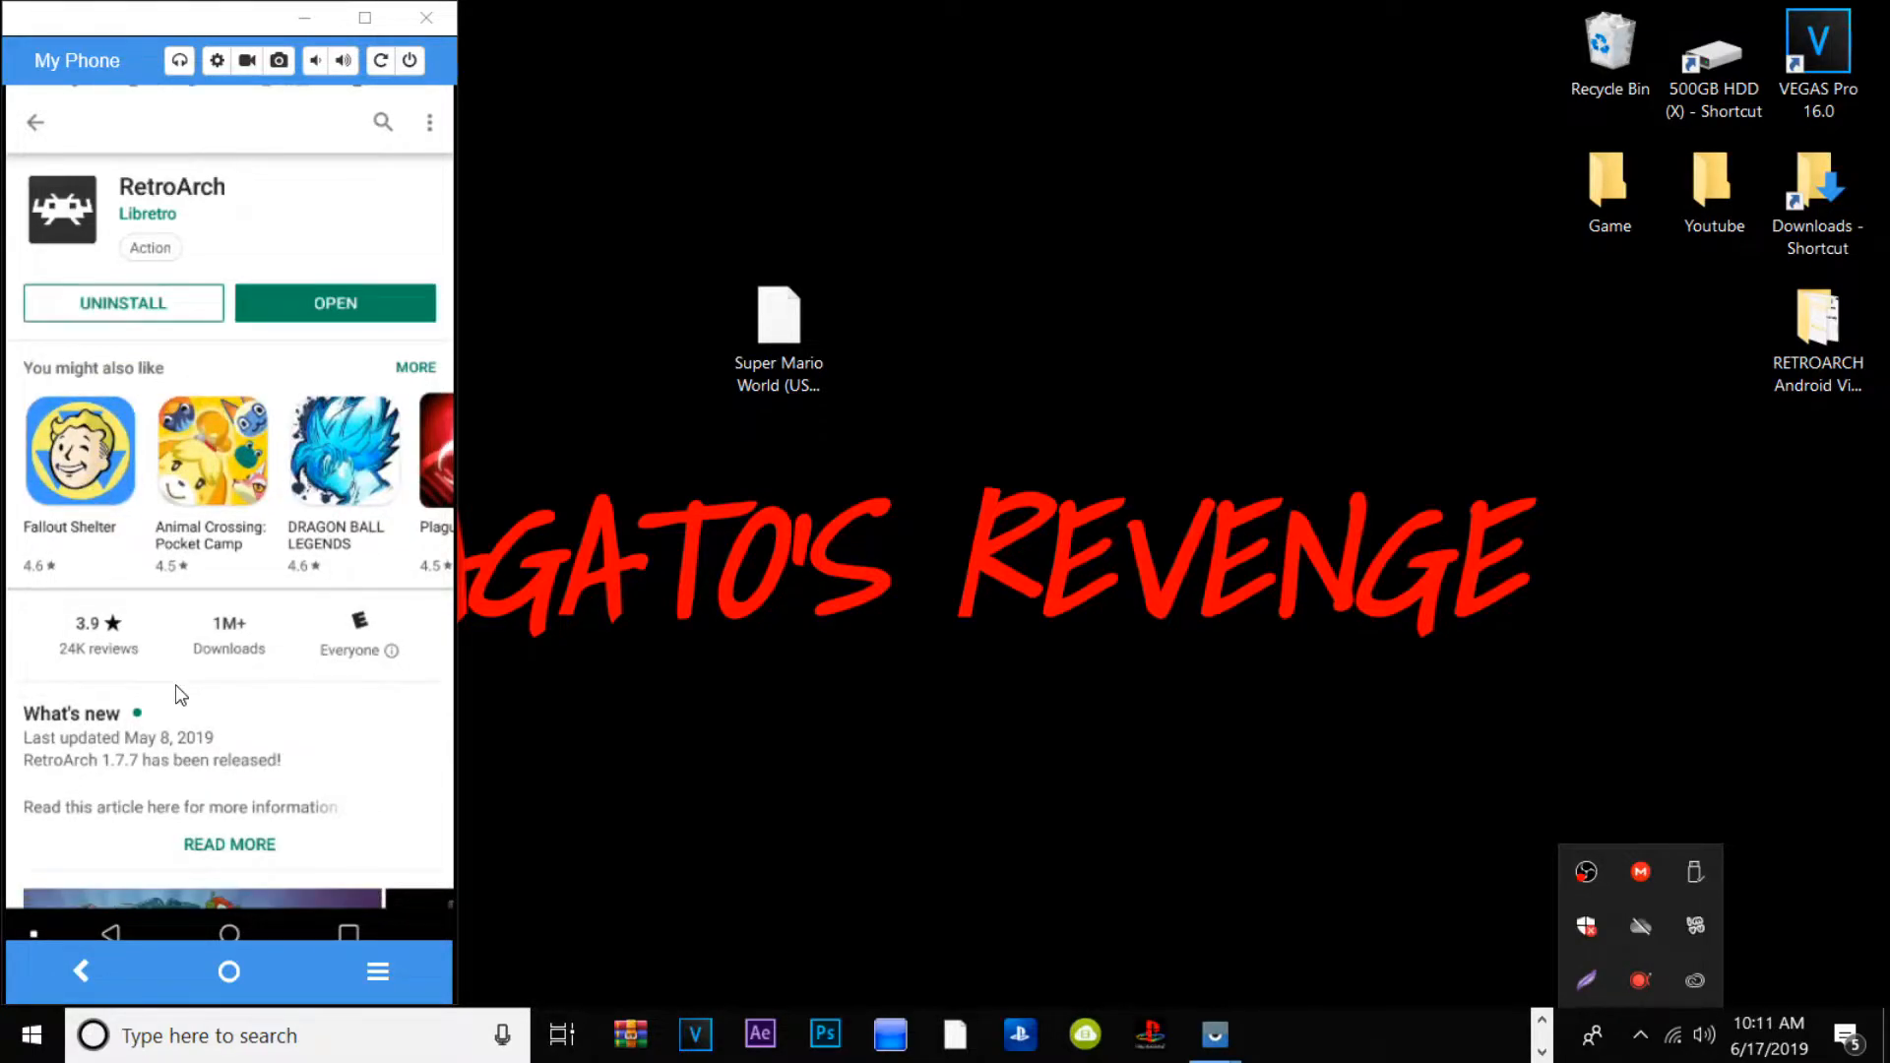
click(333, 303)
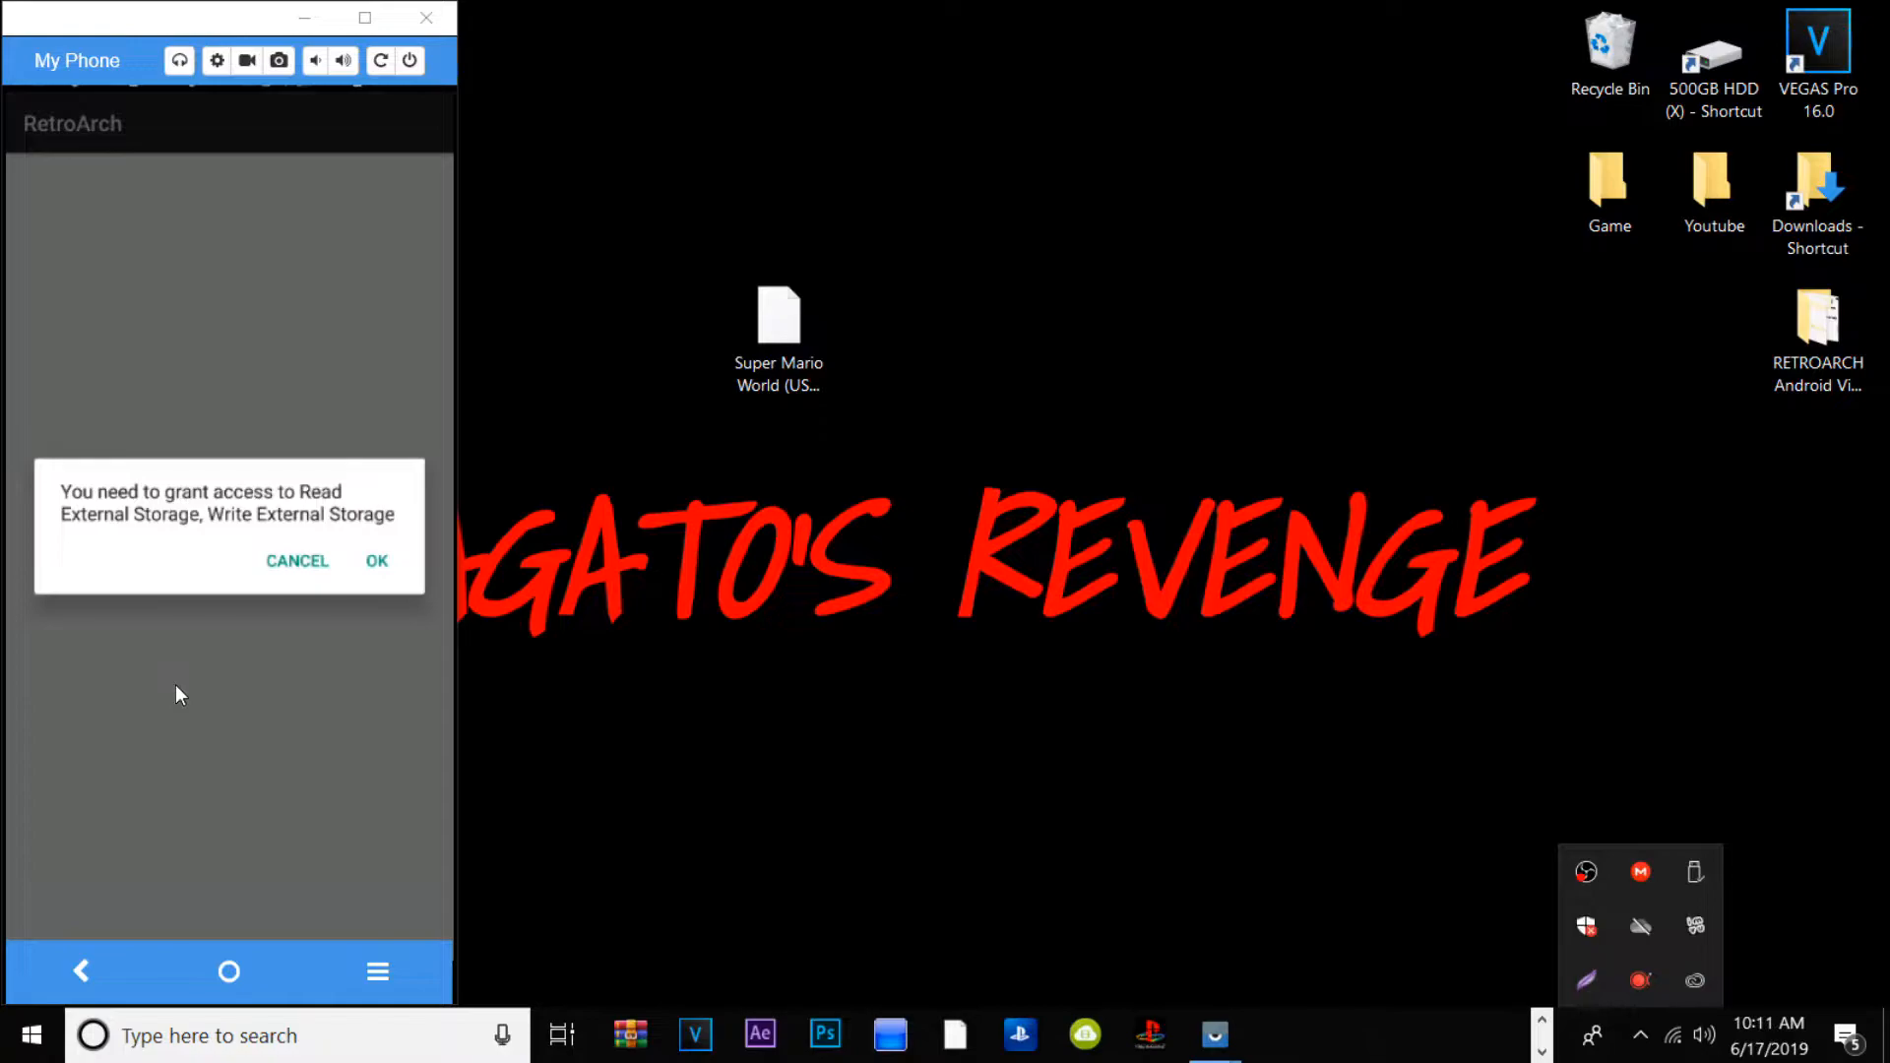
Step: Accept the storage prompt and allow RetroArch to access the phone's files
click(376, 560)
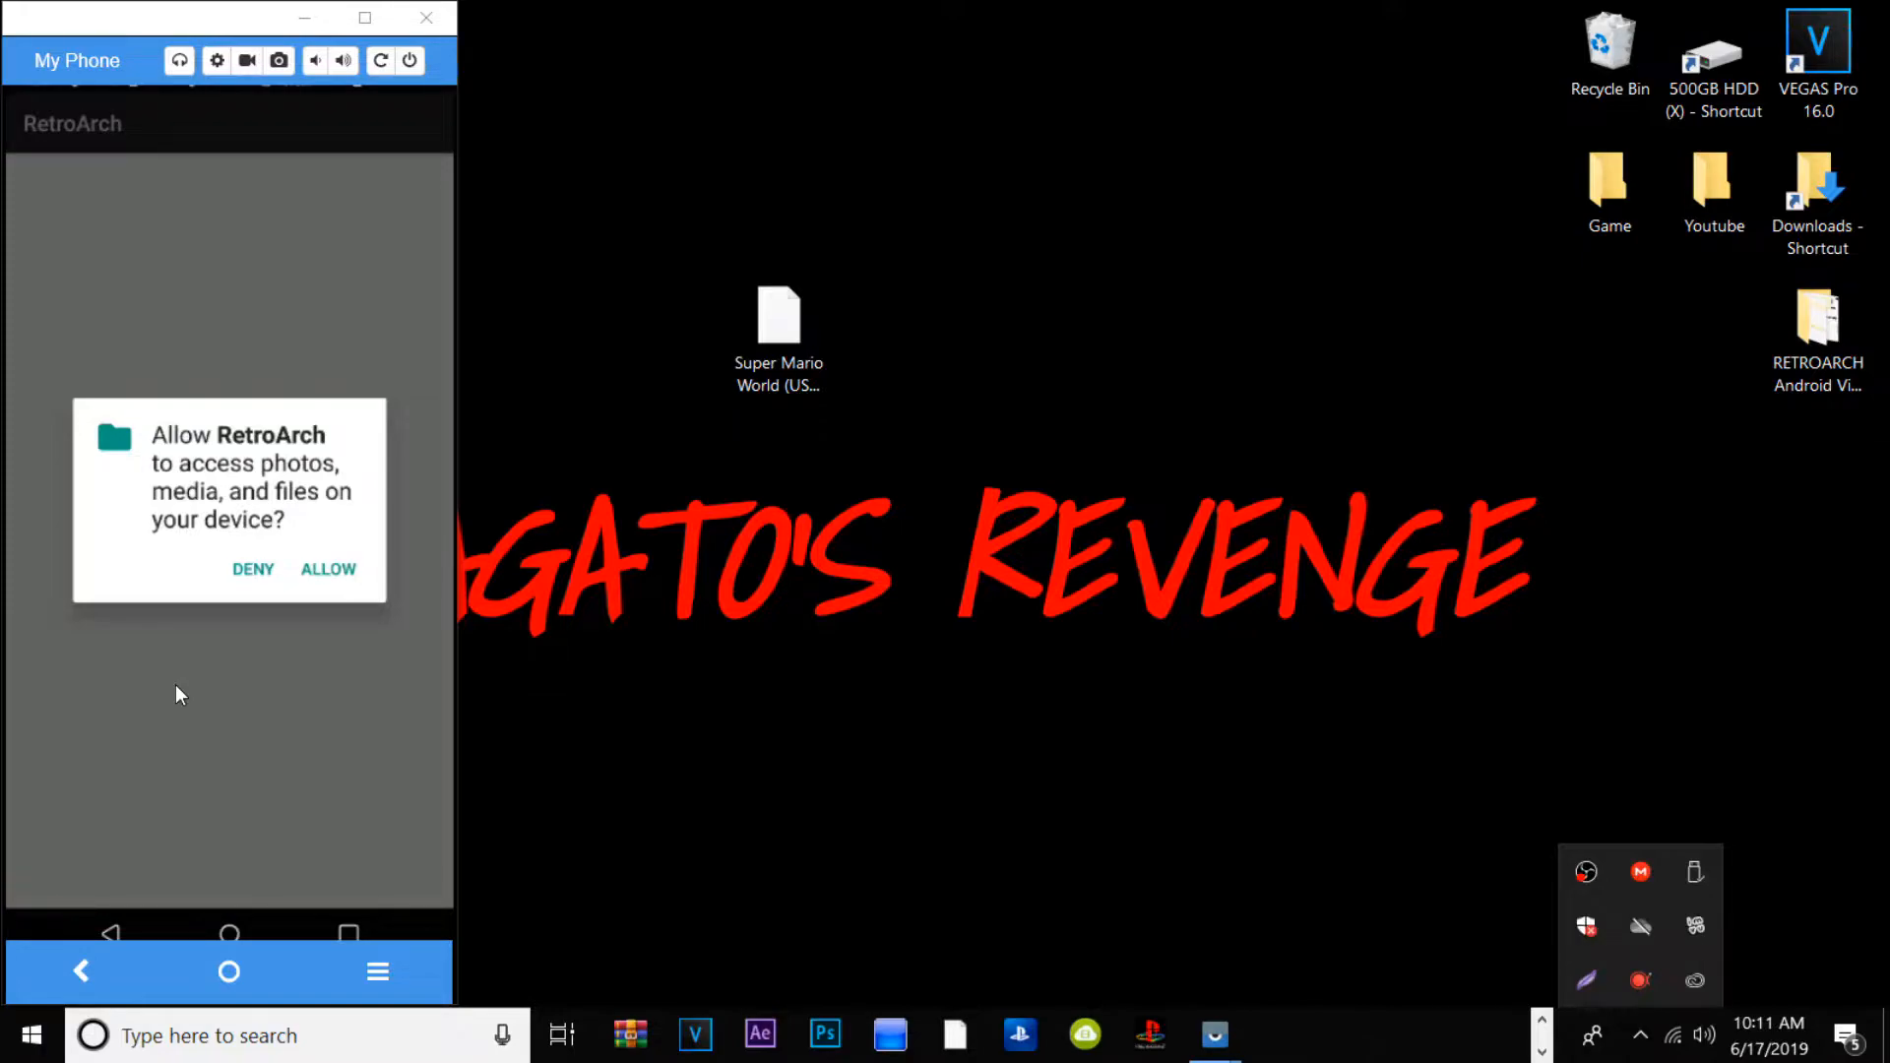
click(327, 569)
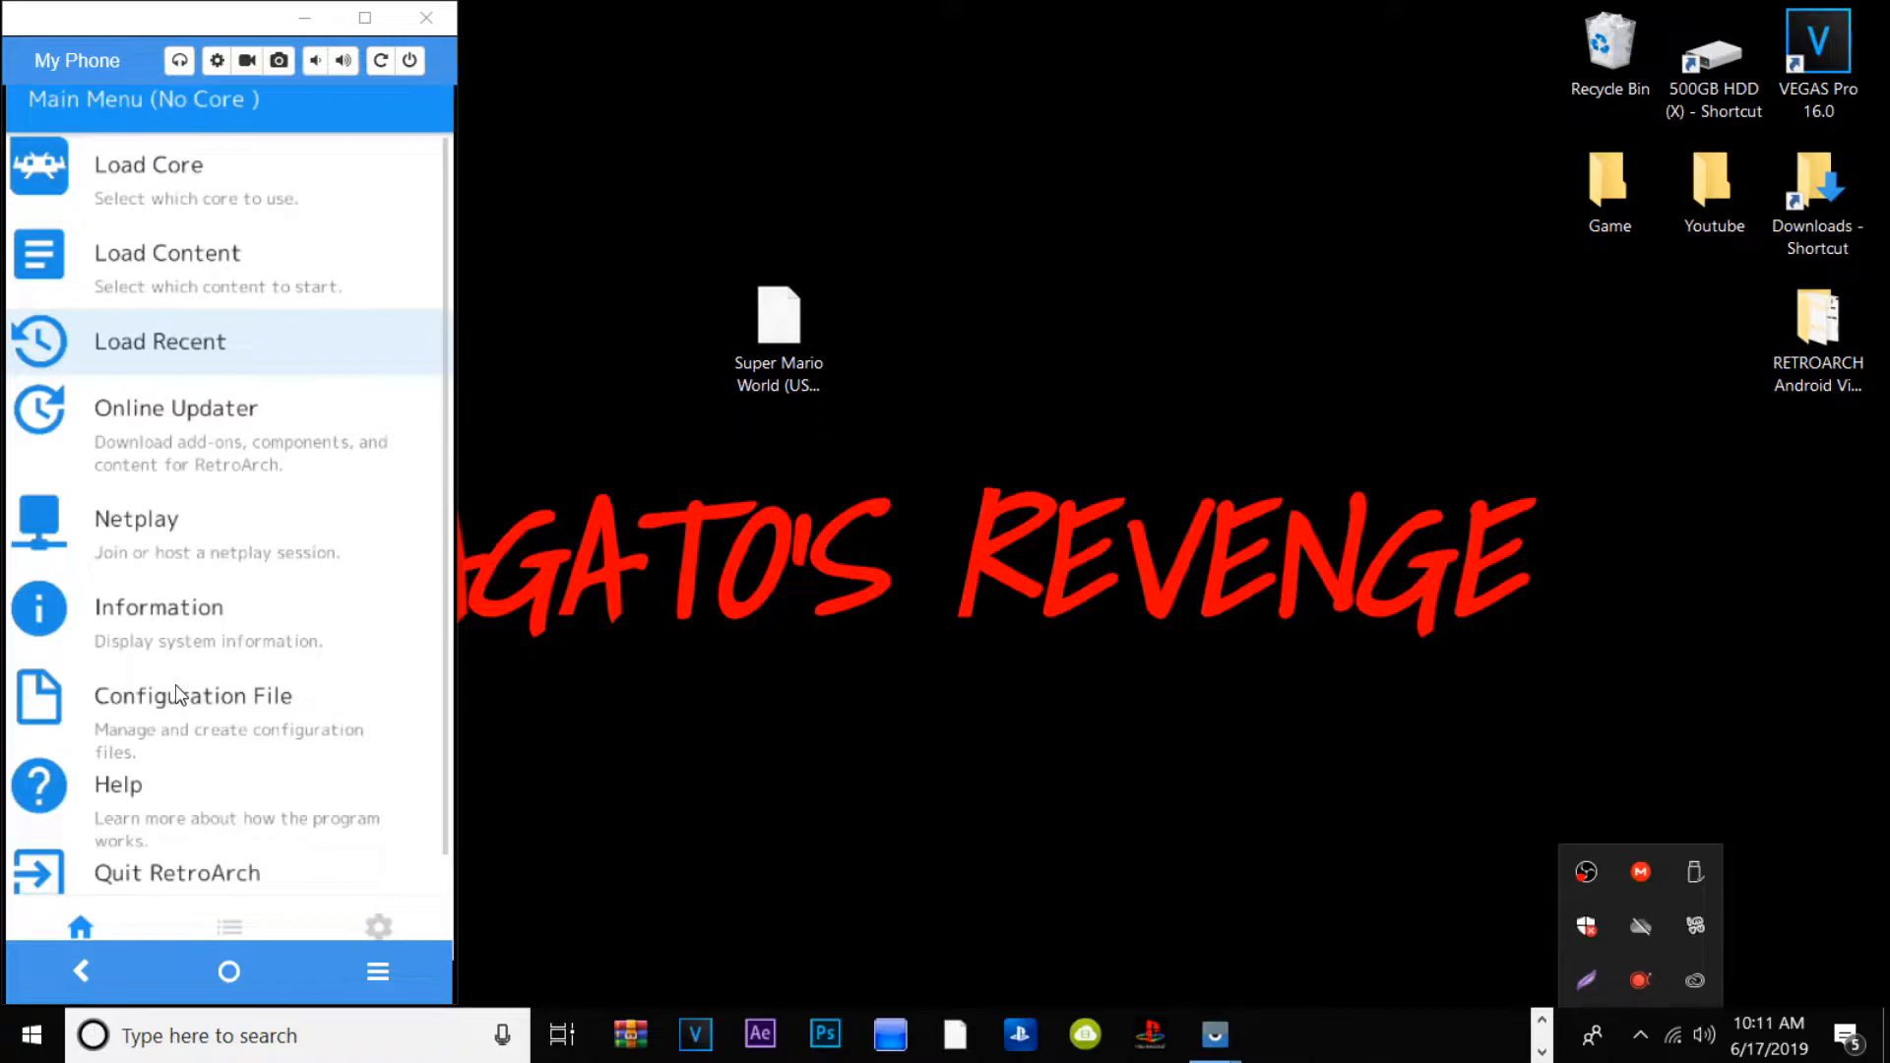
Step: Go to Load Core > Download a Core and scroll to the Nintendo SNES / Famicom cores
click(149, 165)
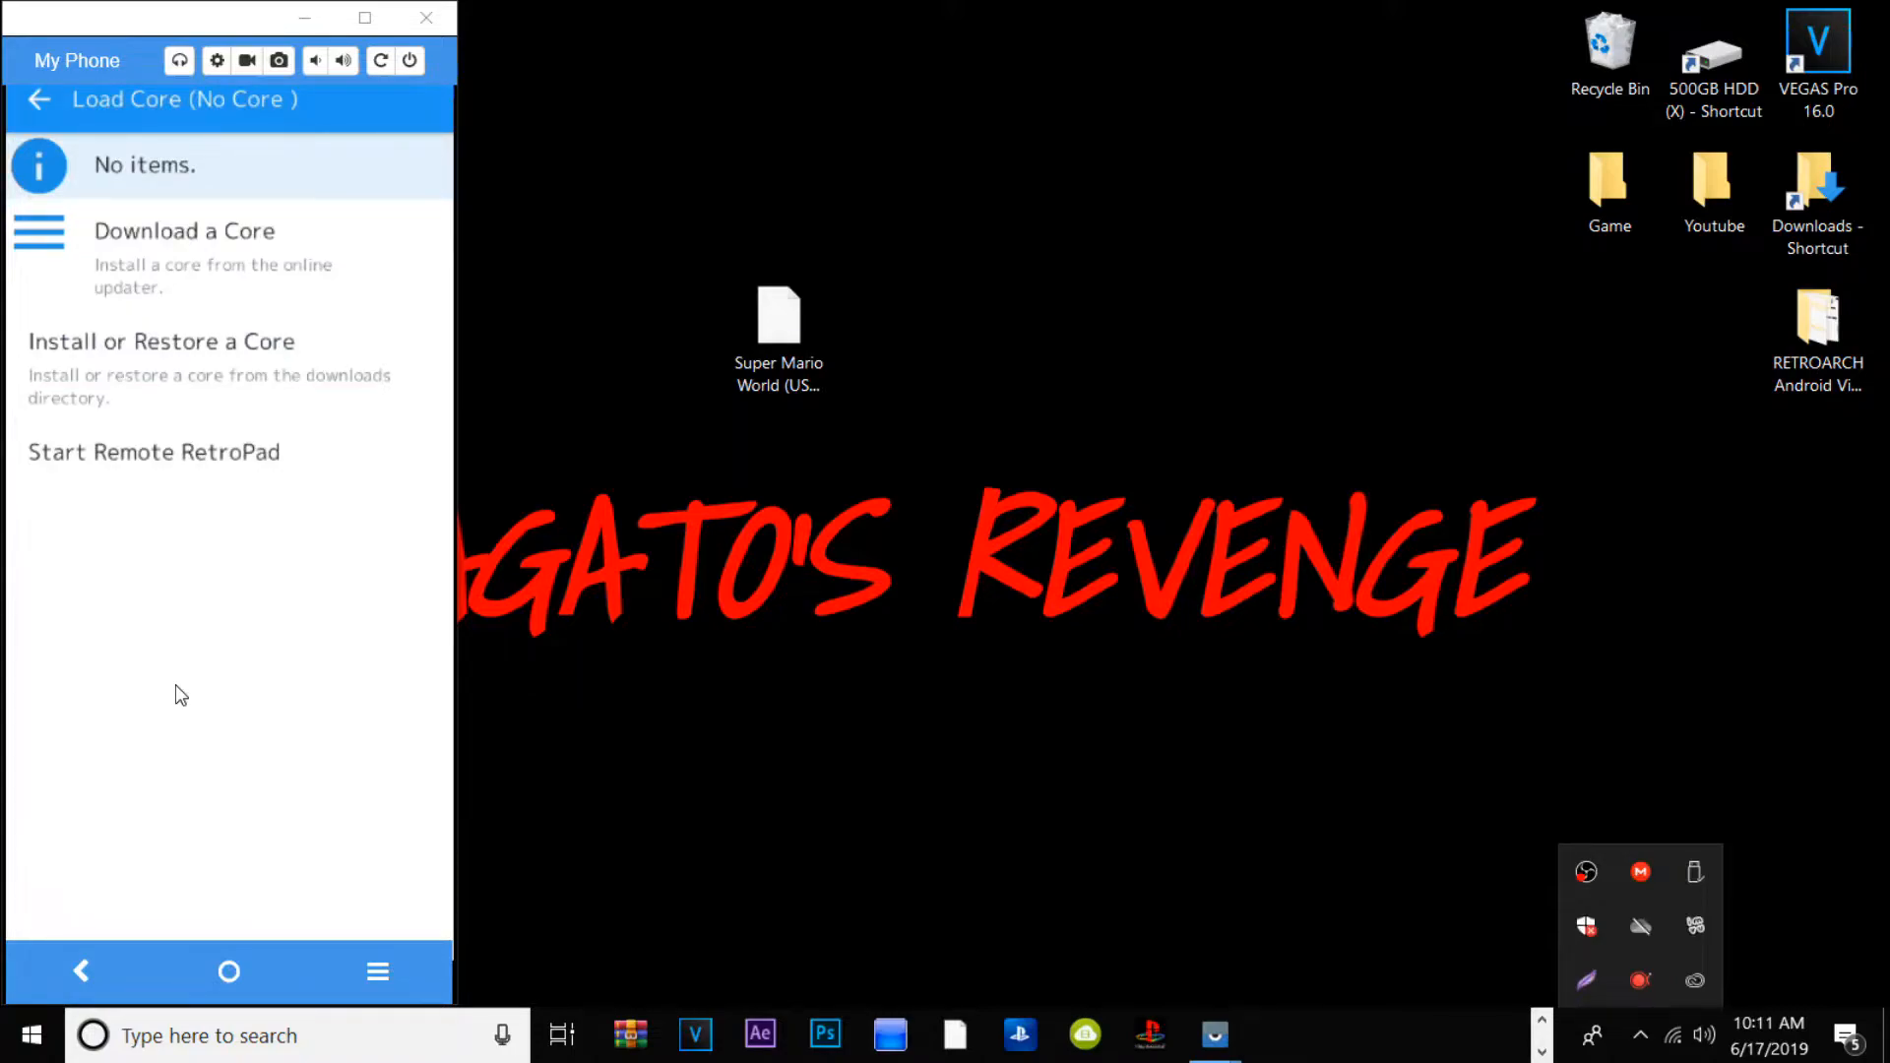
click(184, 230)
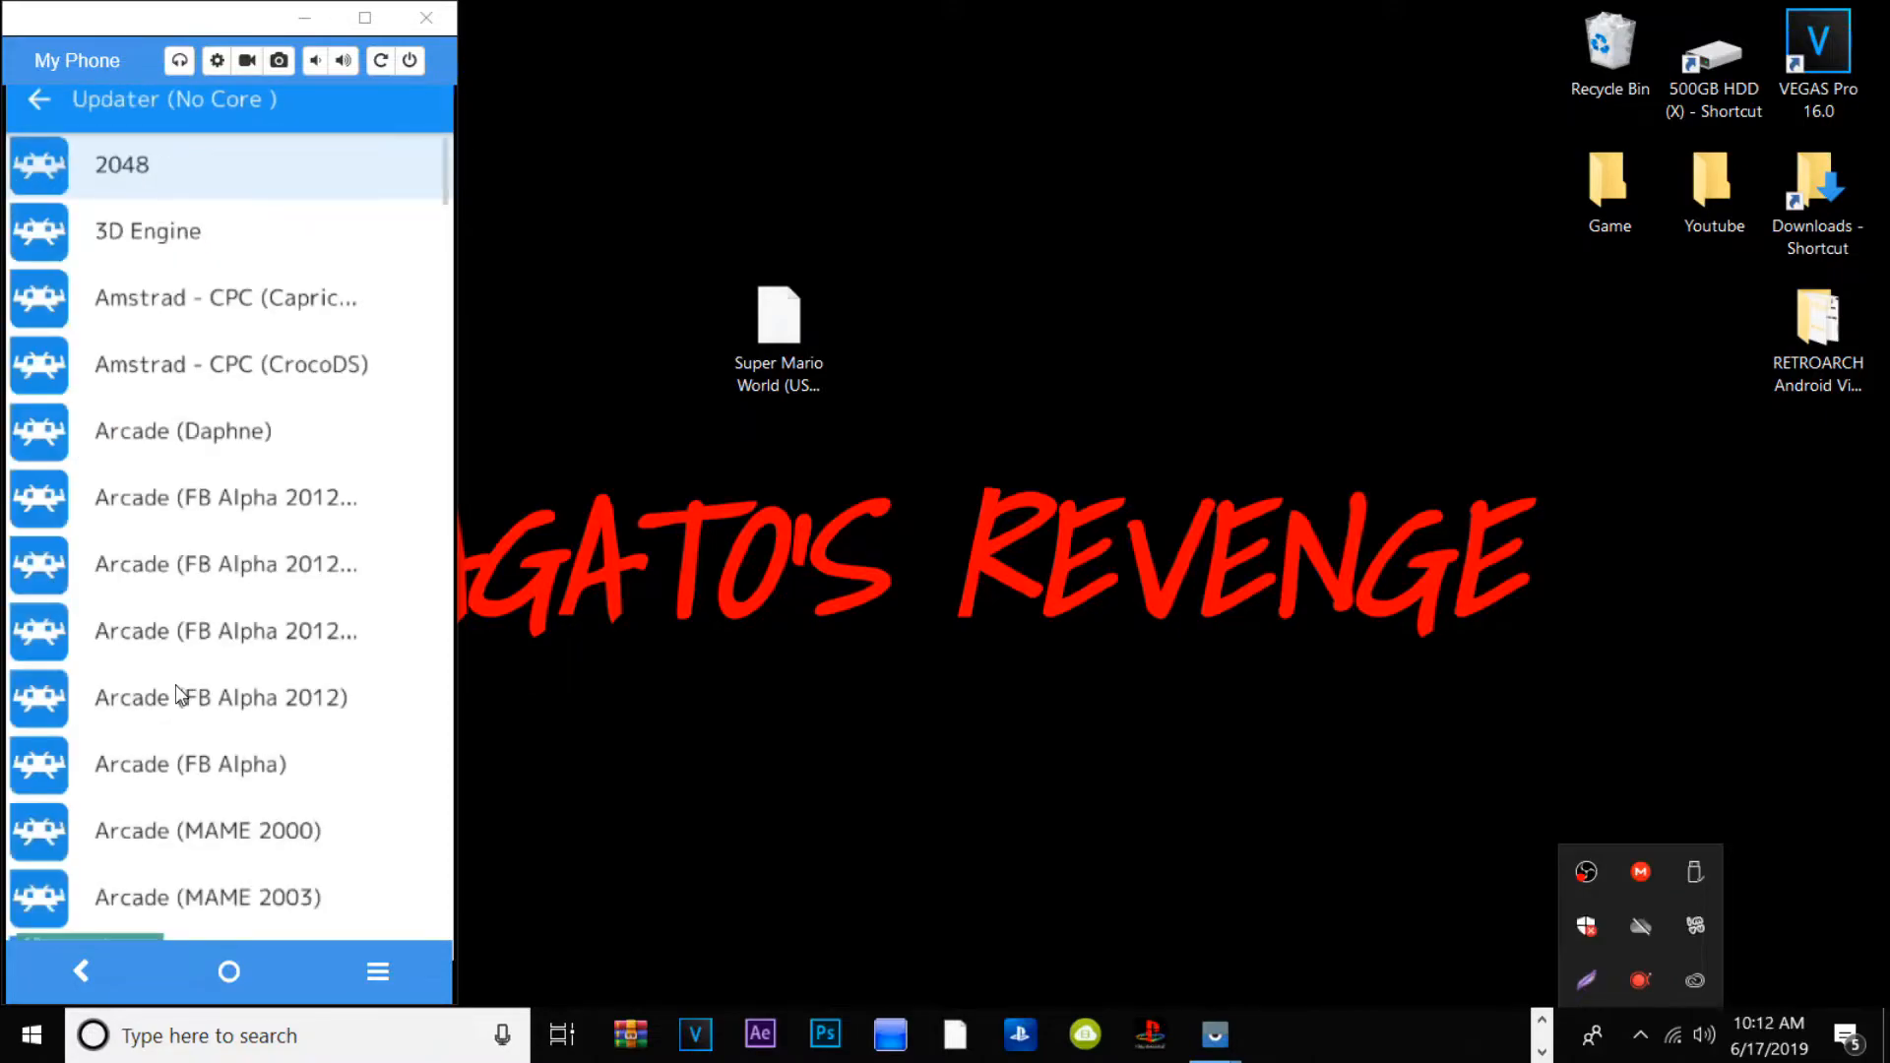
scroll(down, 3)
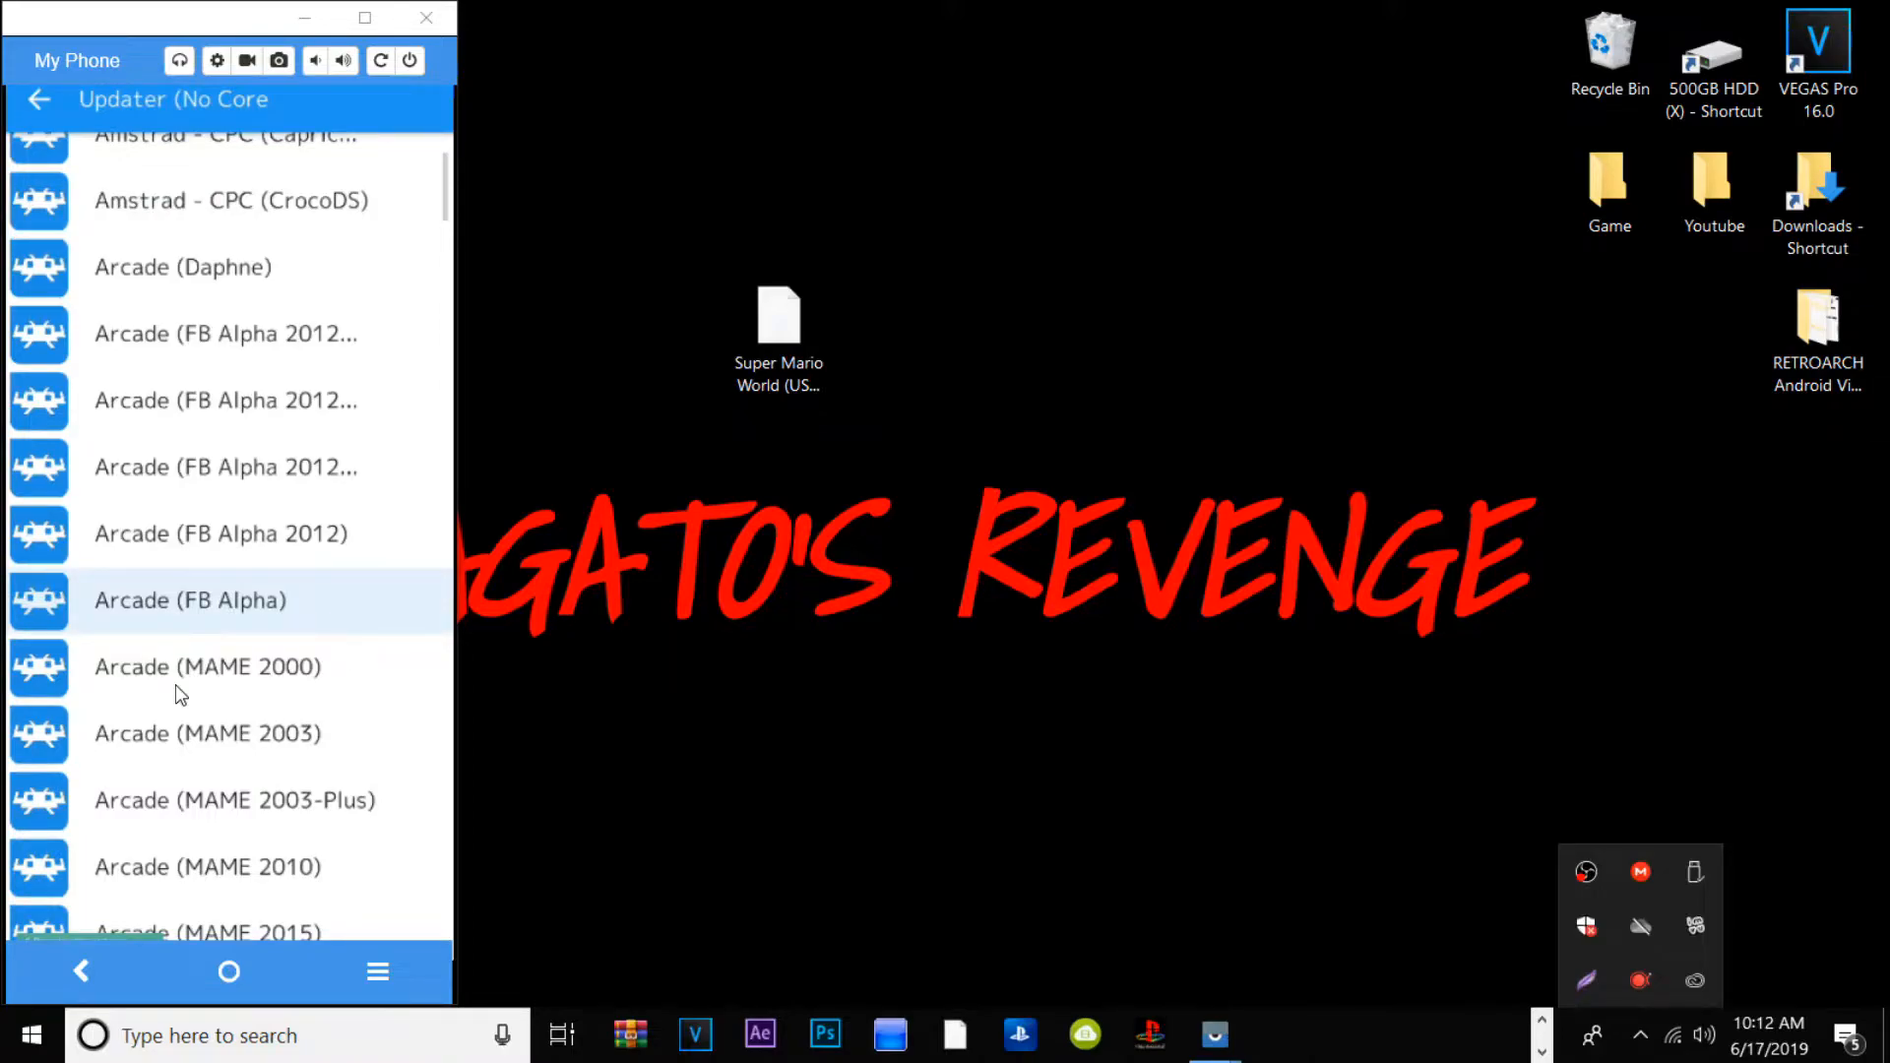
scroll(down, 3)
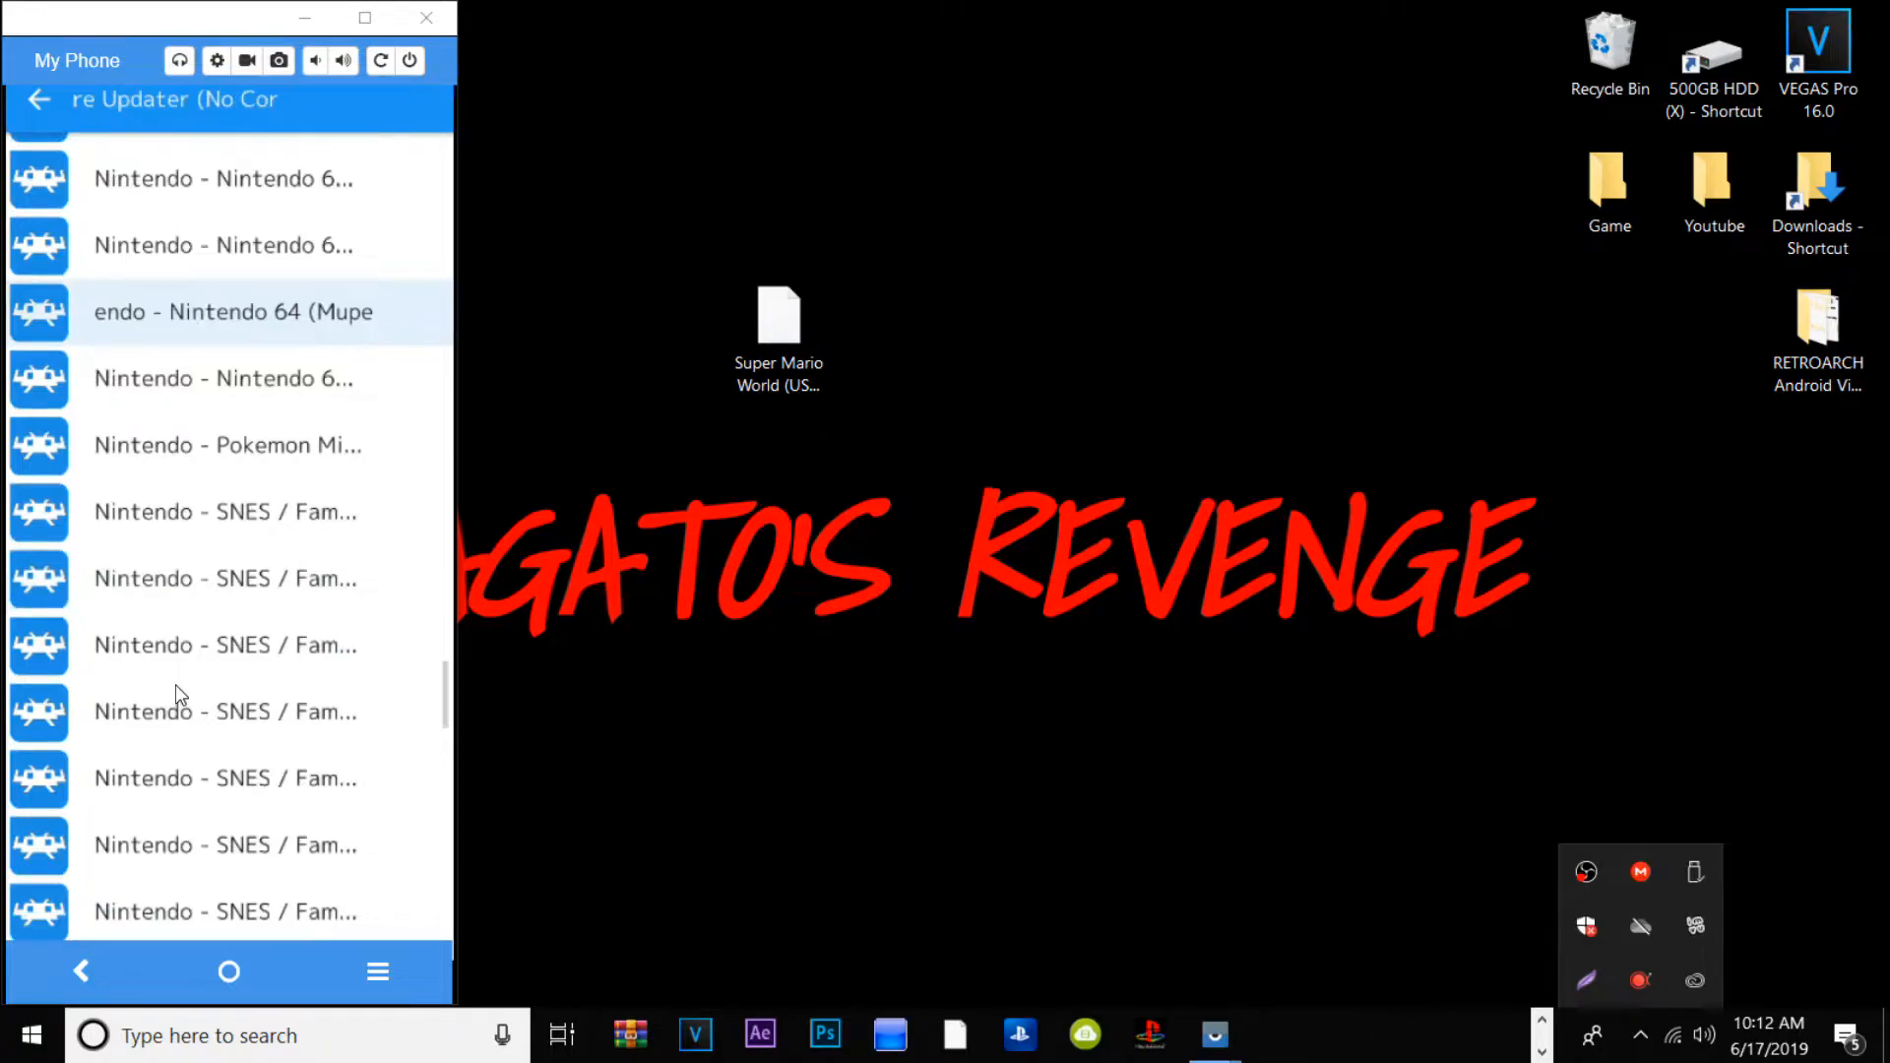
scroll(down, 3)
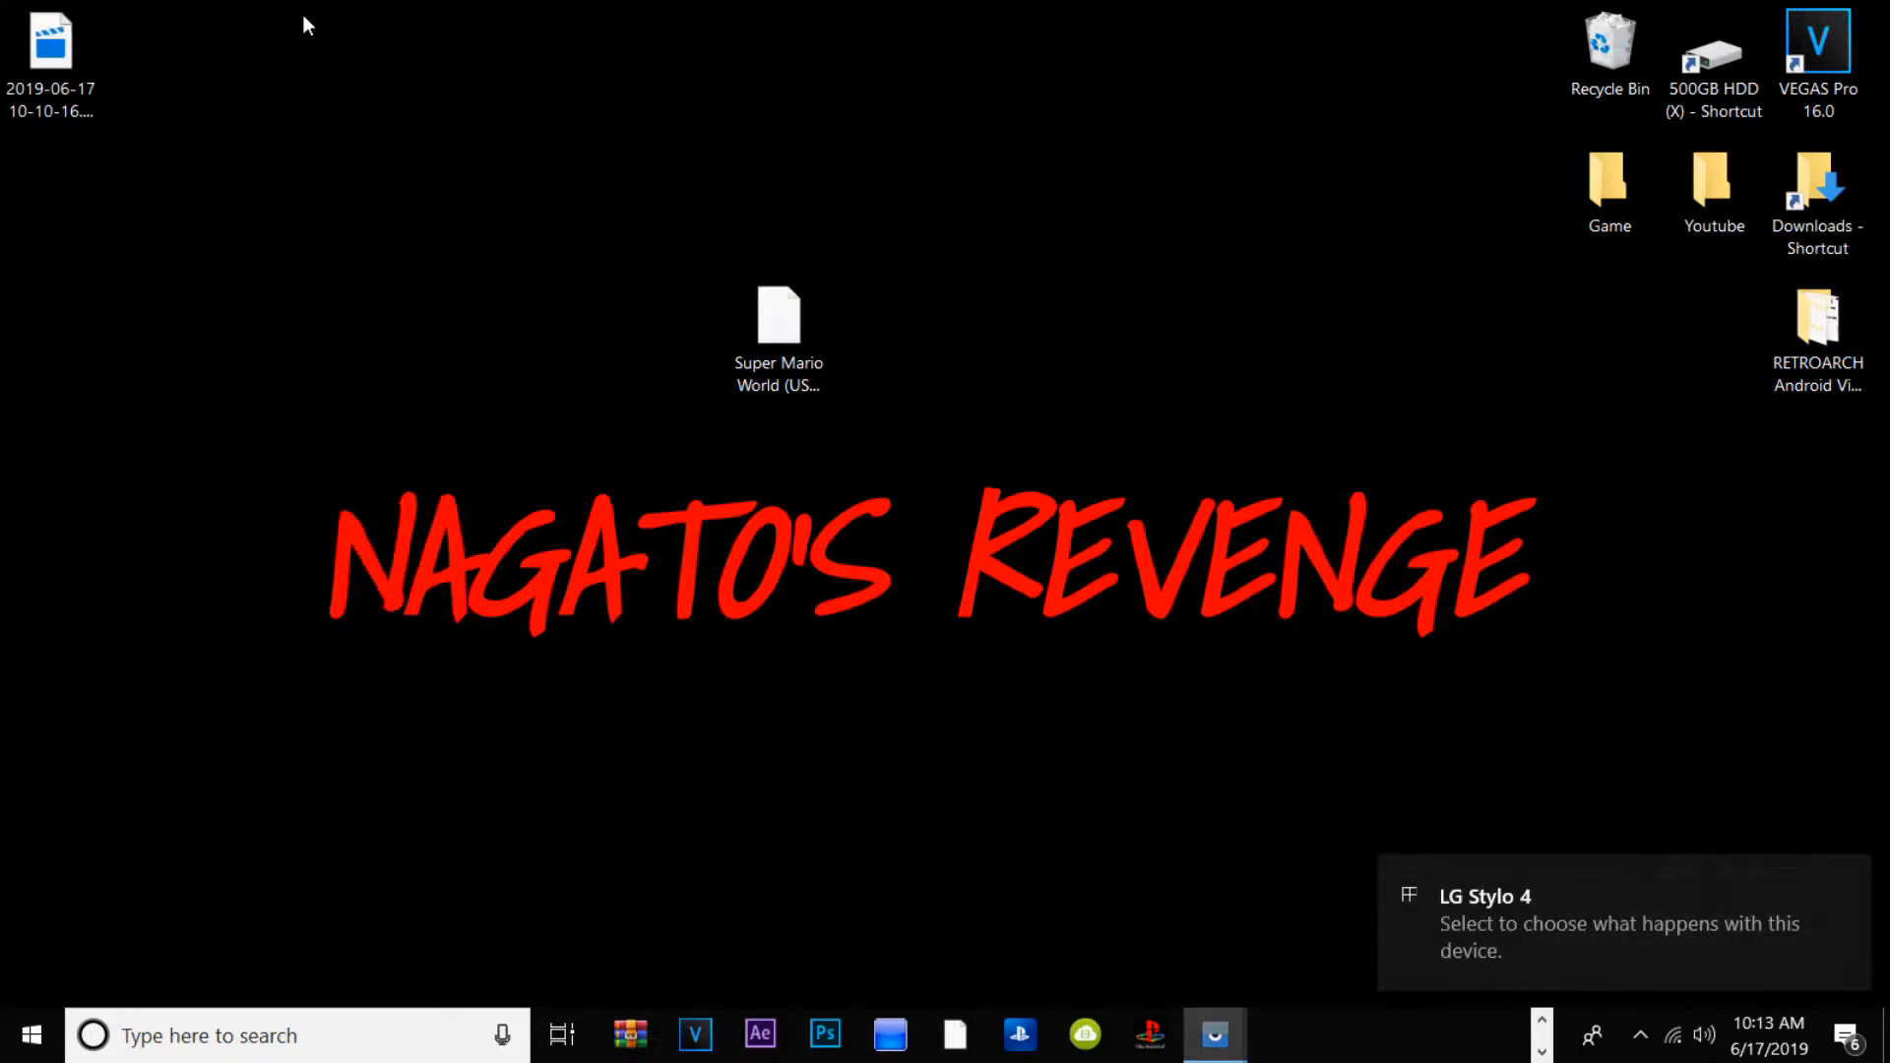
mouse_move(355, 127)
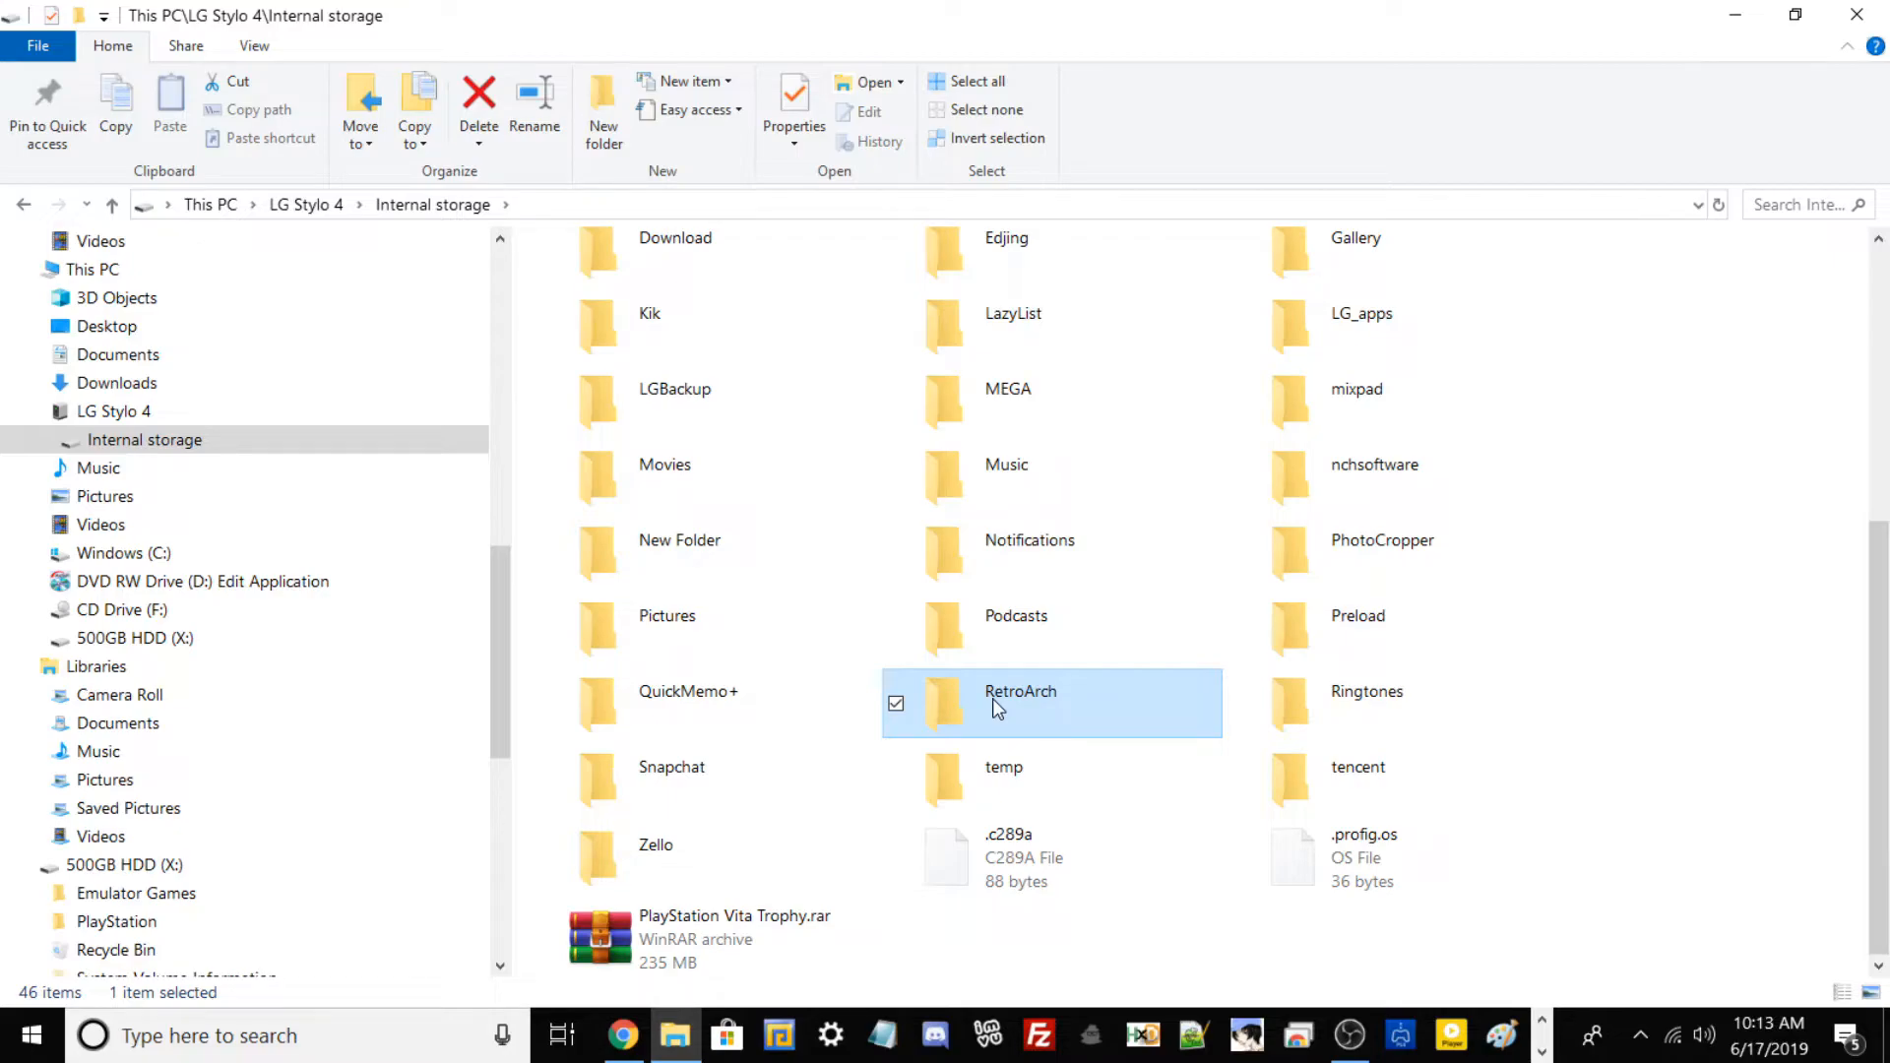
Step: In the phone's RetroArch > RetroArch_Roms folder, create a new folder named 'PlayS'
double_click(1020, 703)
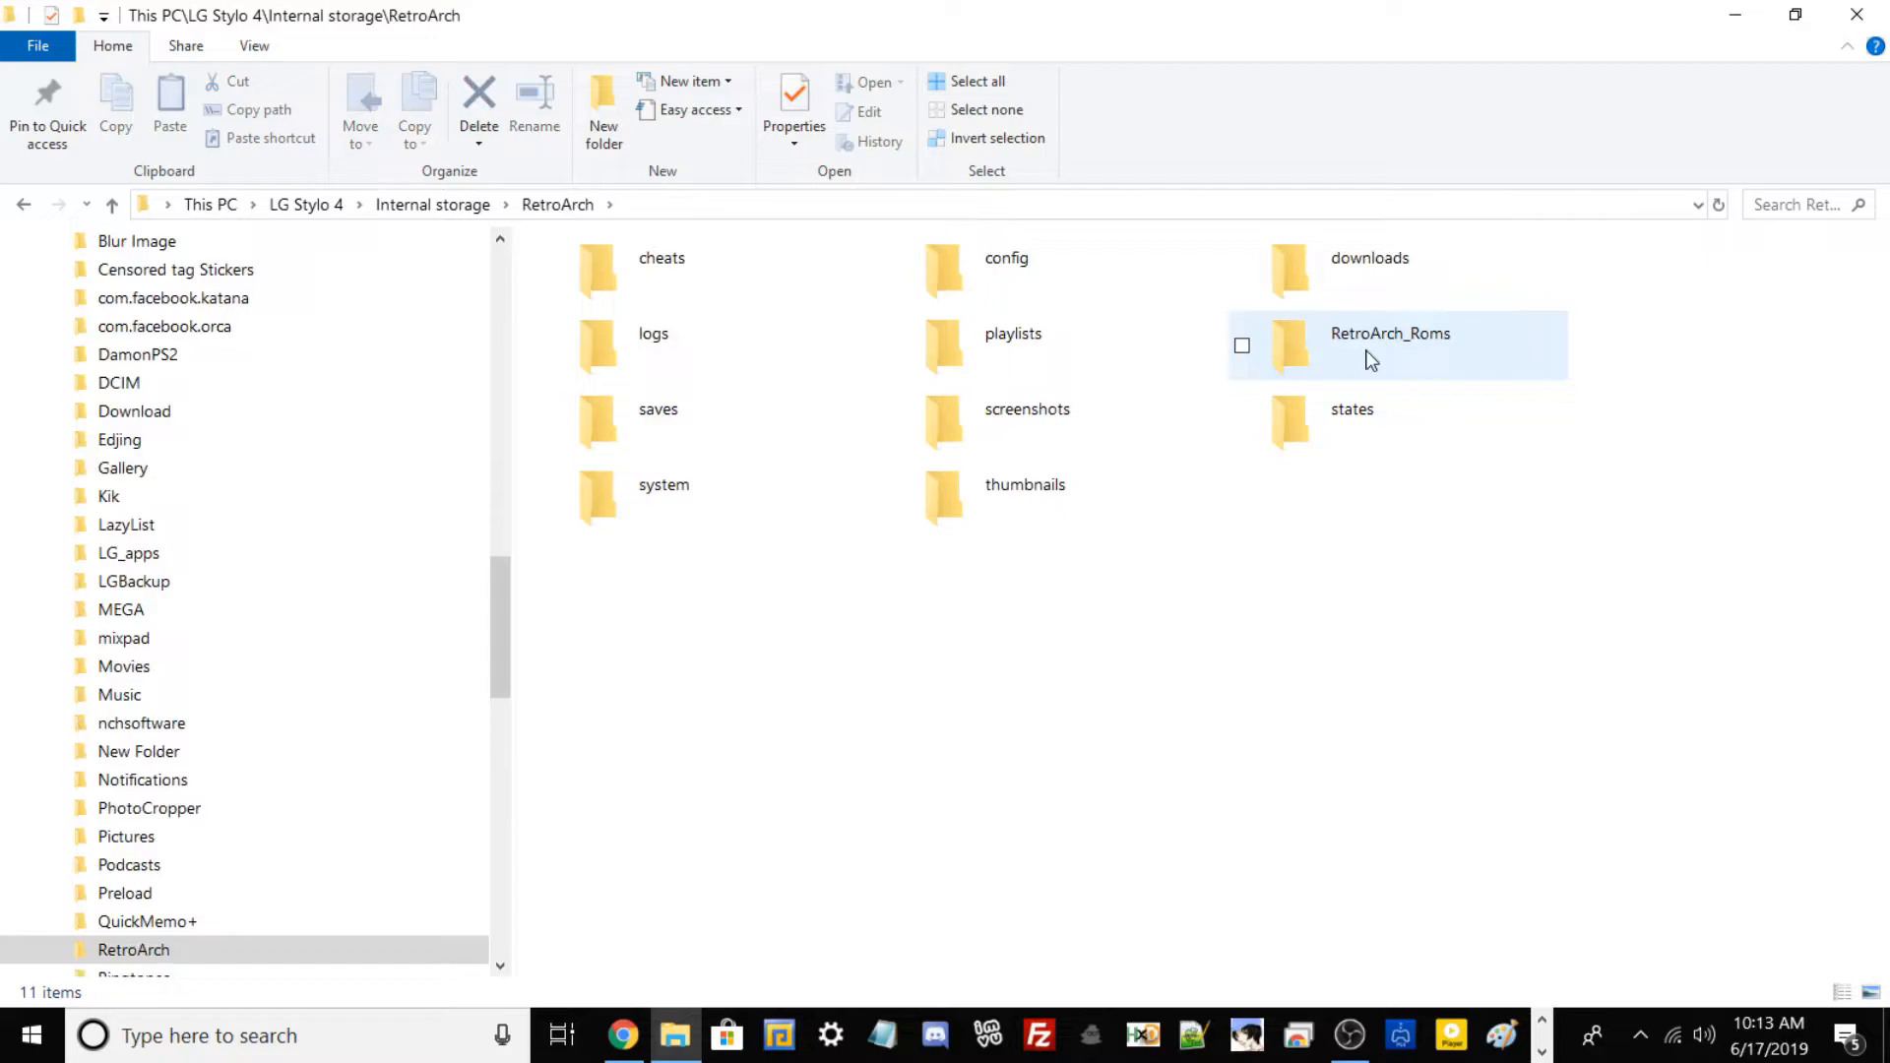
double_click(1390, 333)
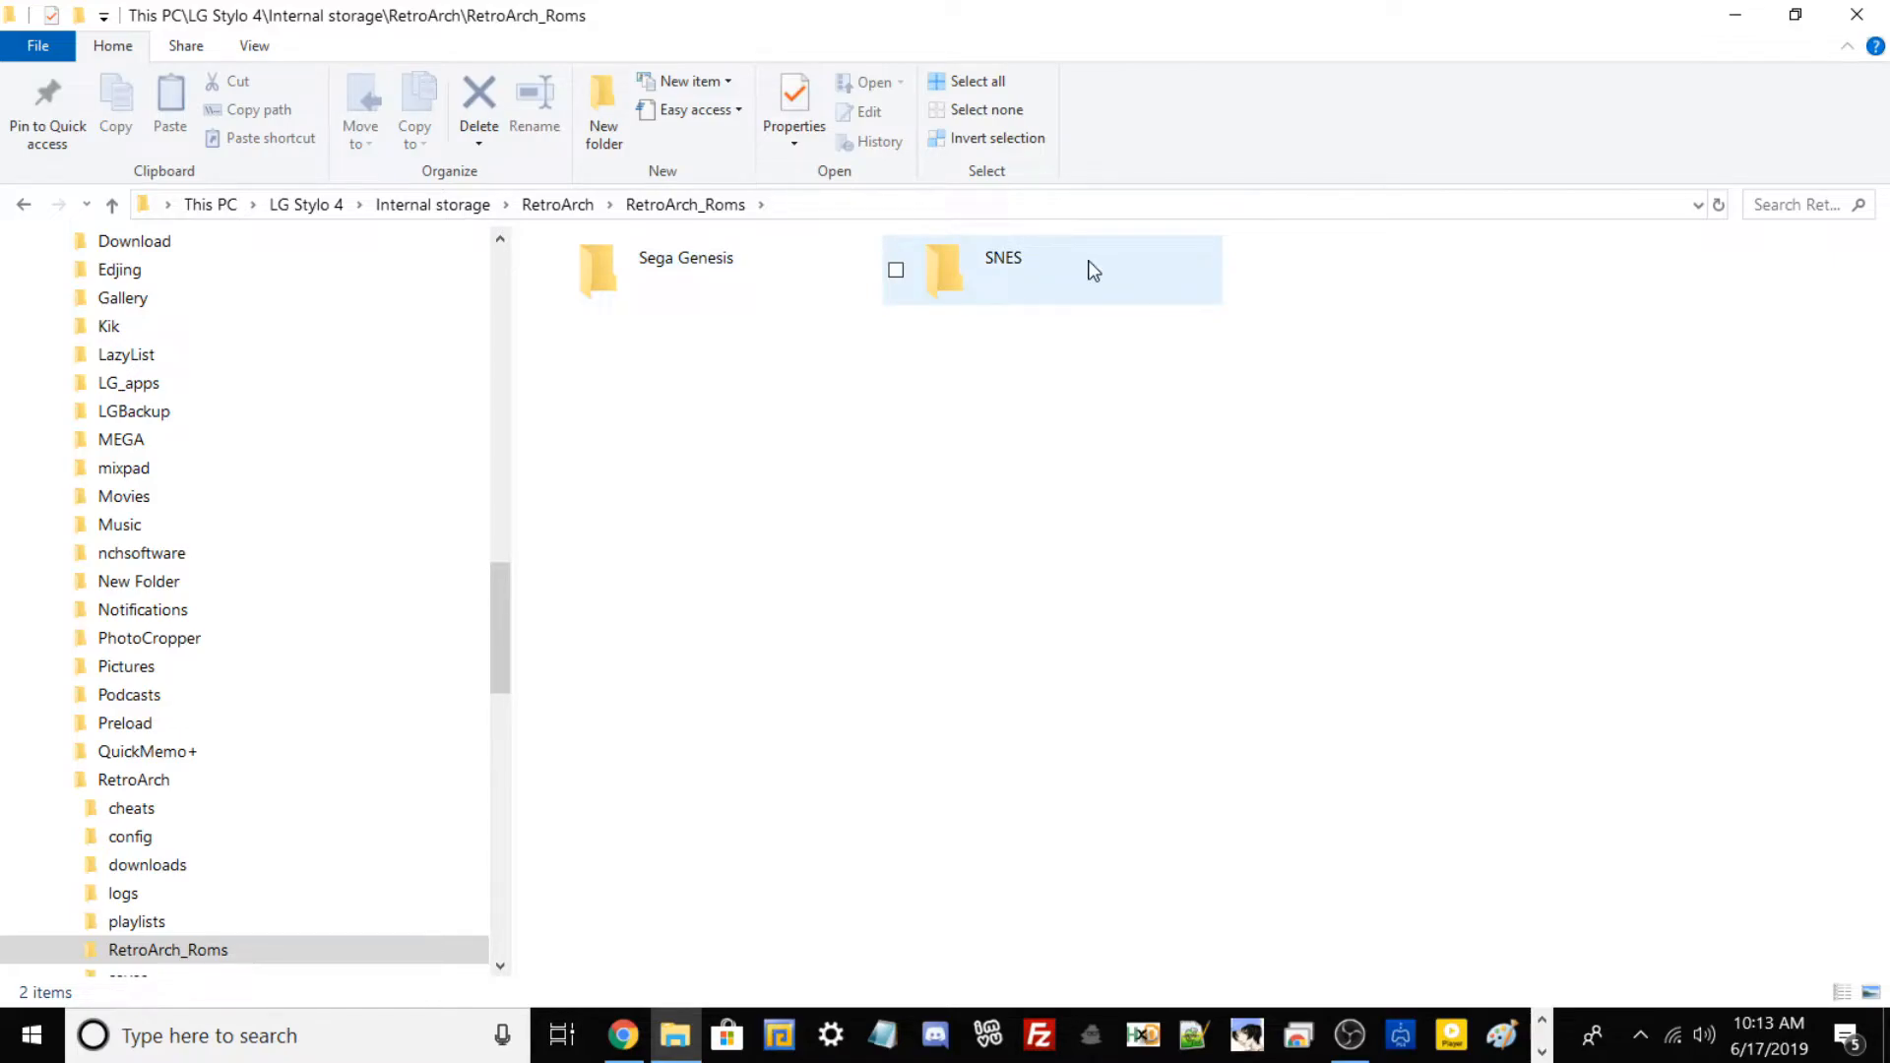
click(603, 109)
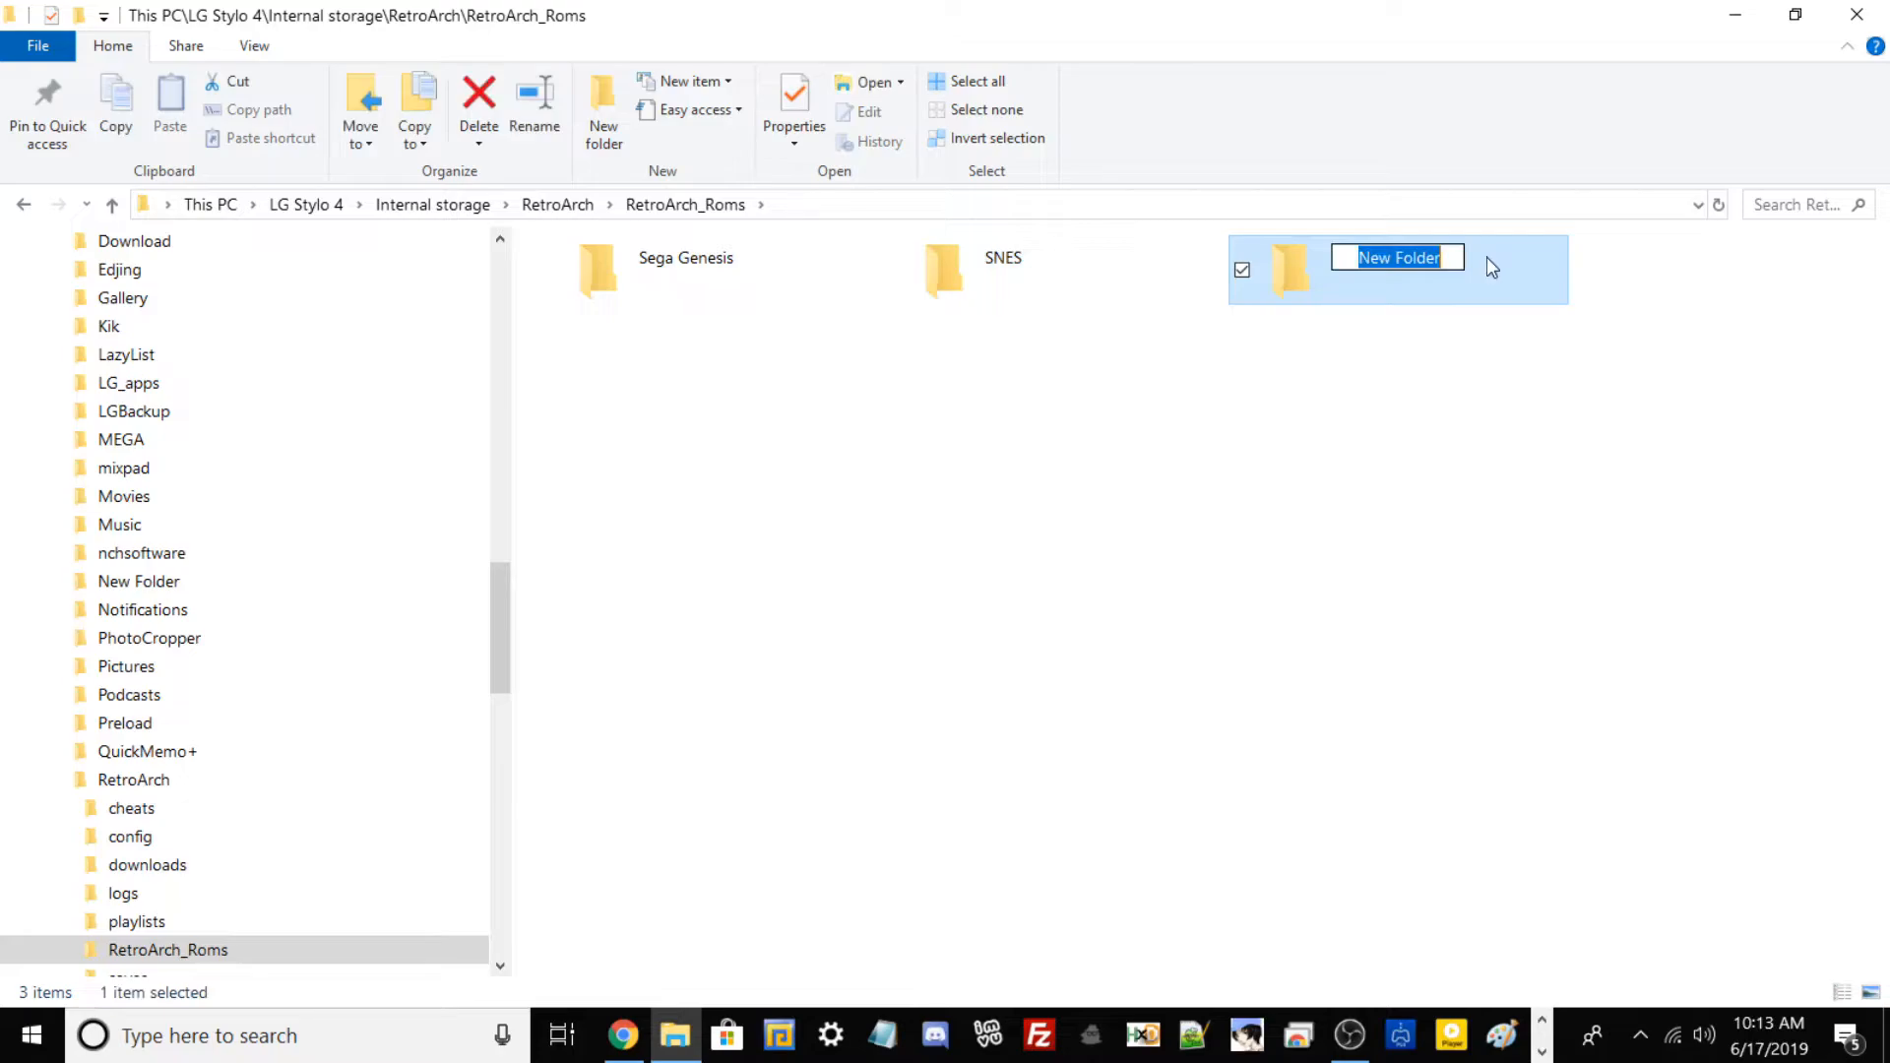
text(PlayS)
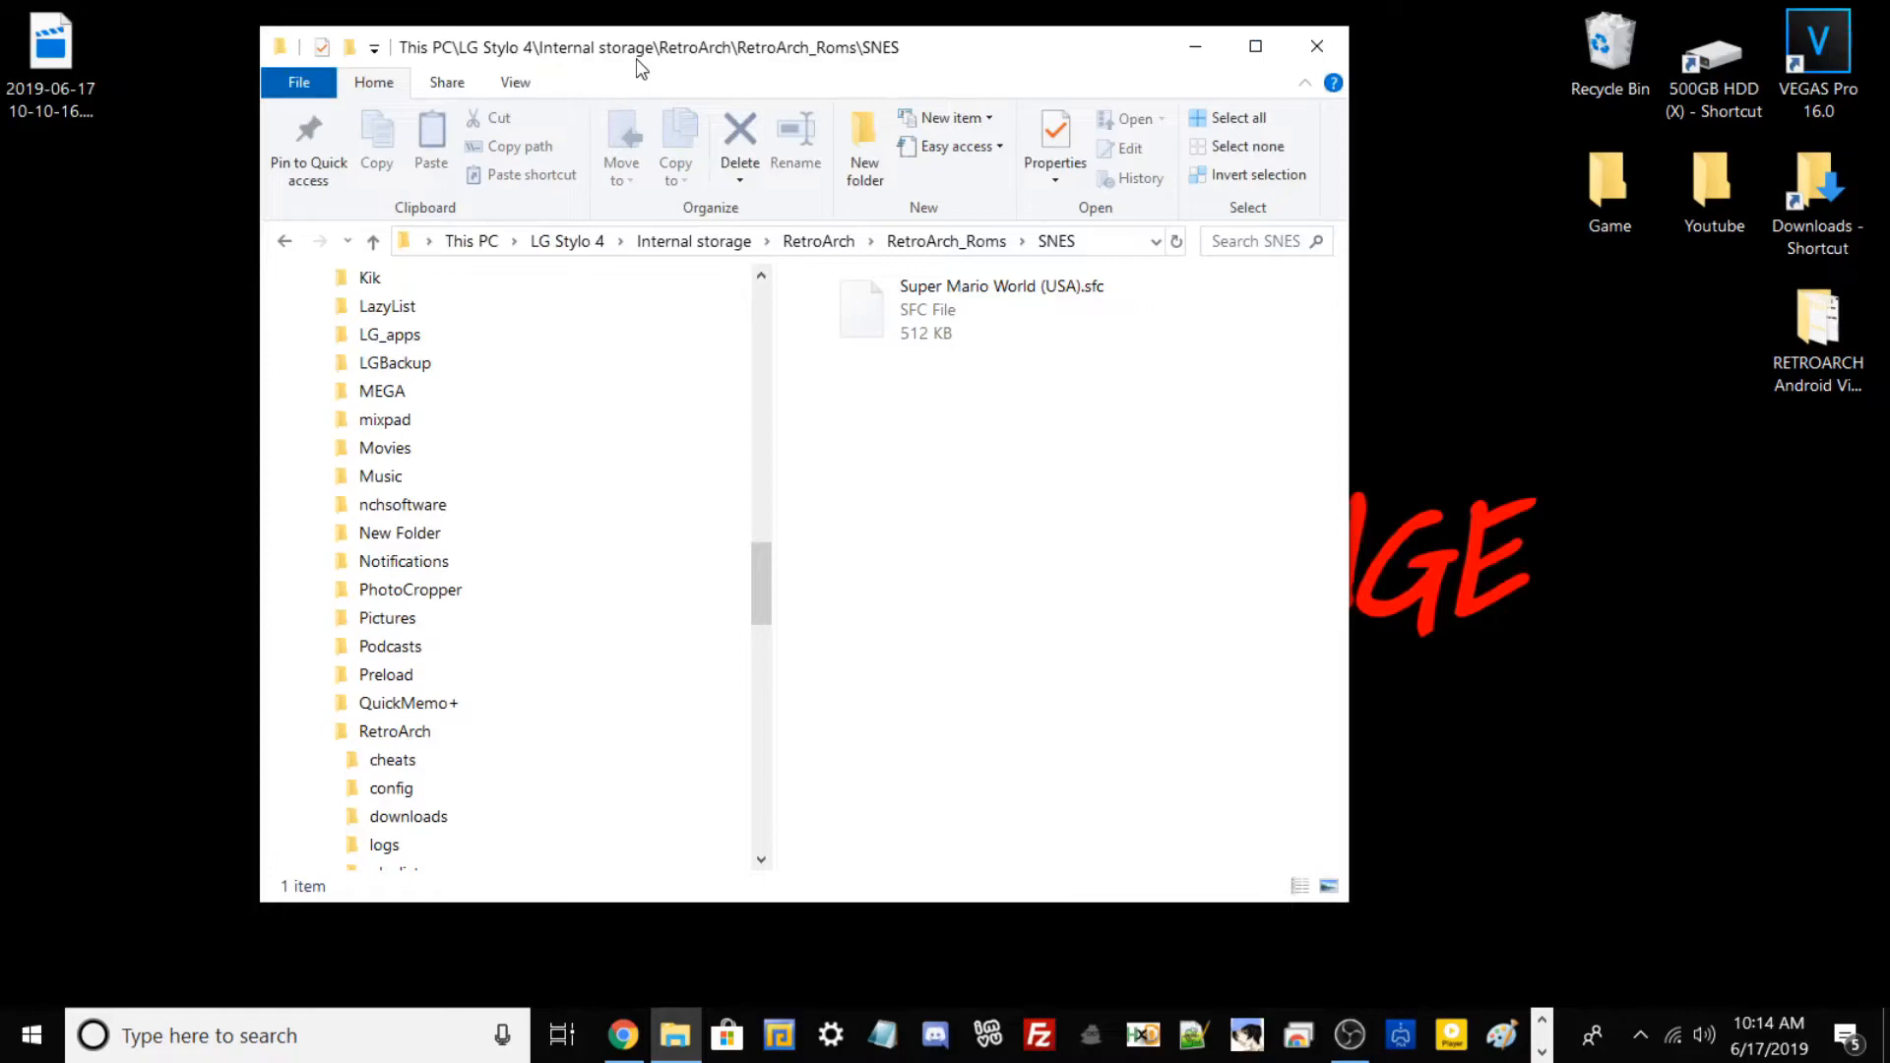
mouse_move(1579, 935)
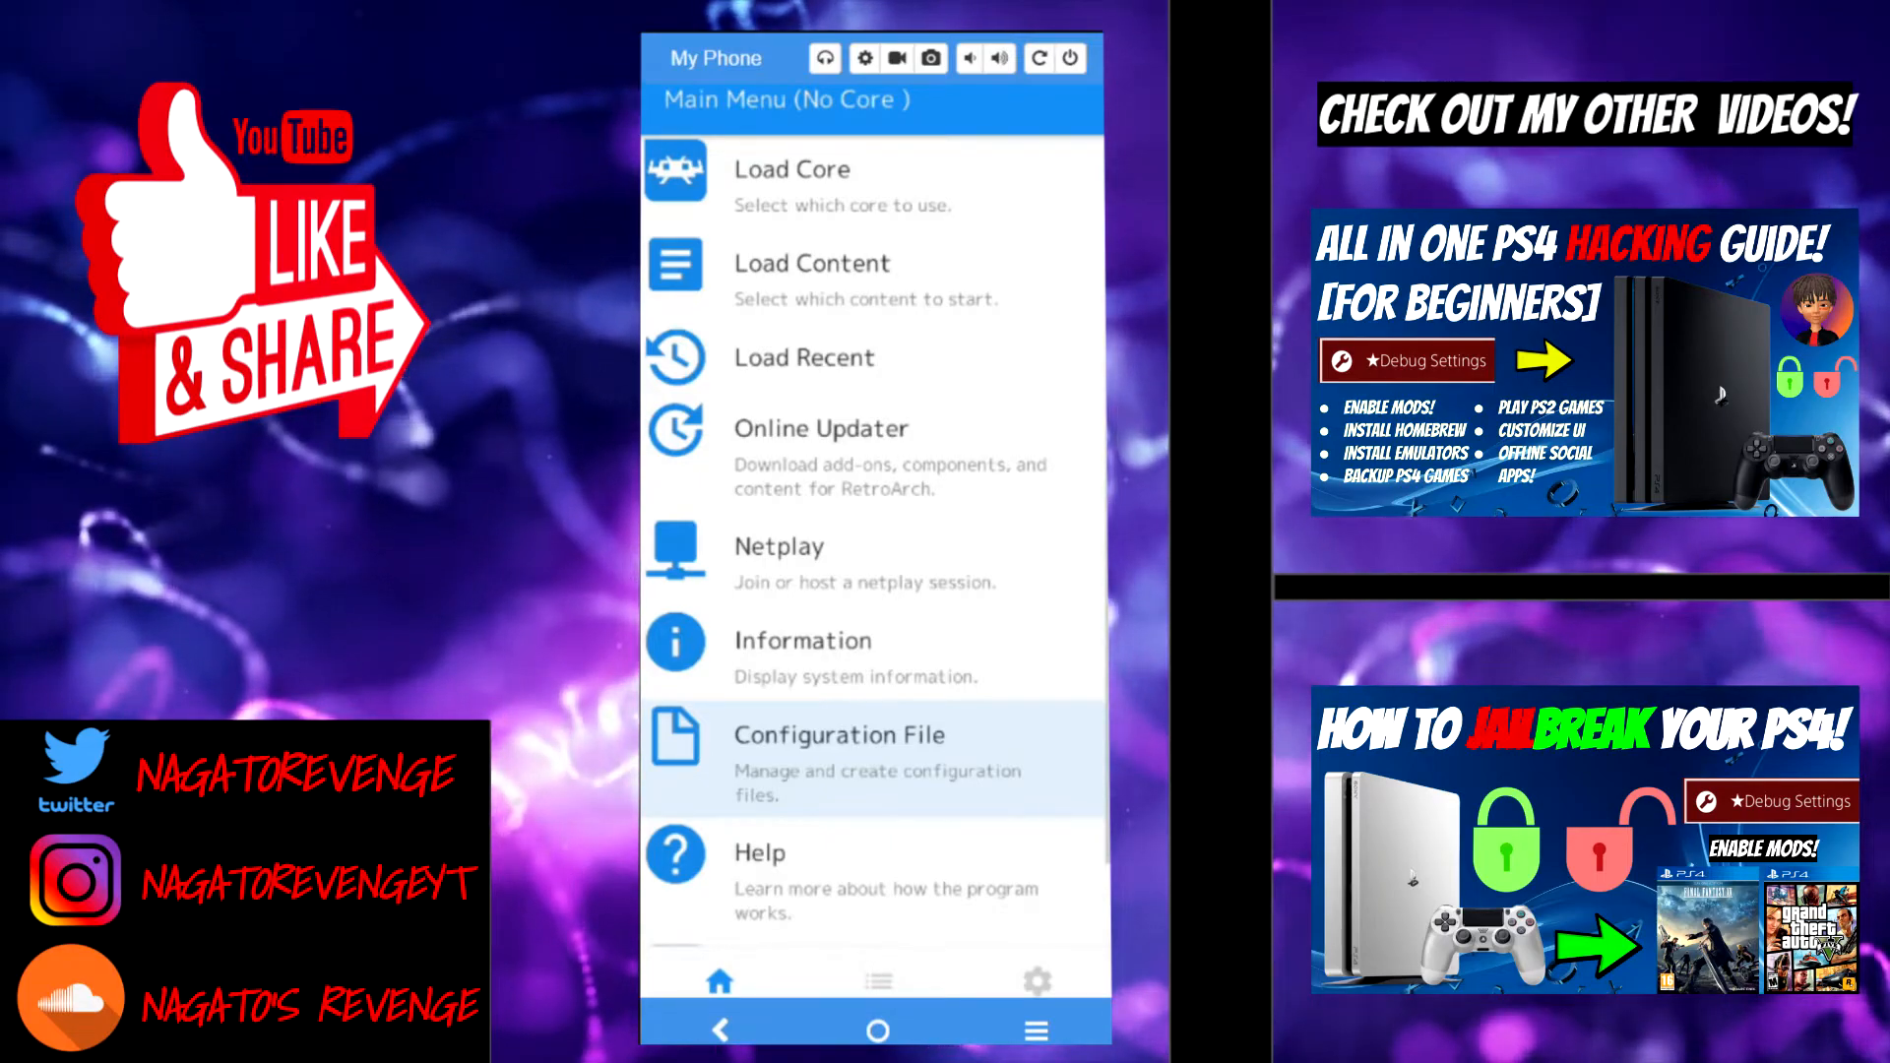
Step: Under Load Content, go from the Android folder up to main storage and scroll to RetroArch
click(813, 263)
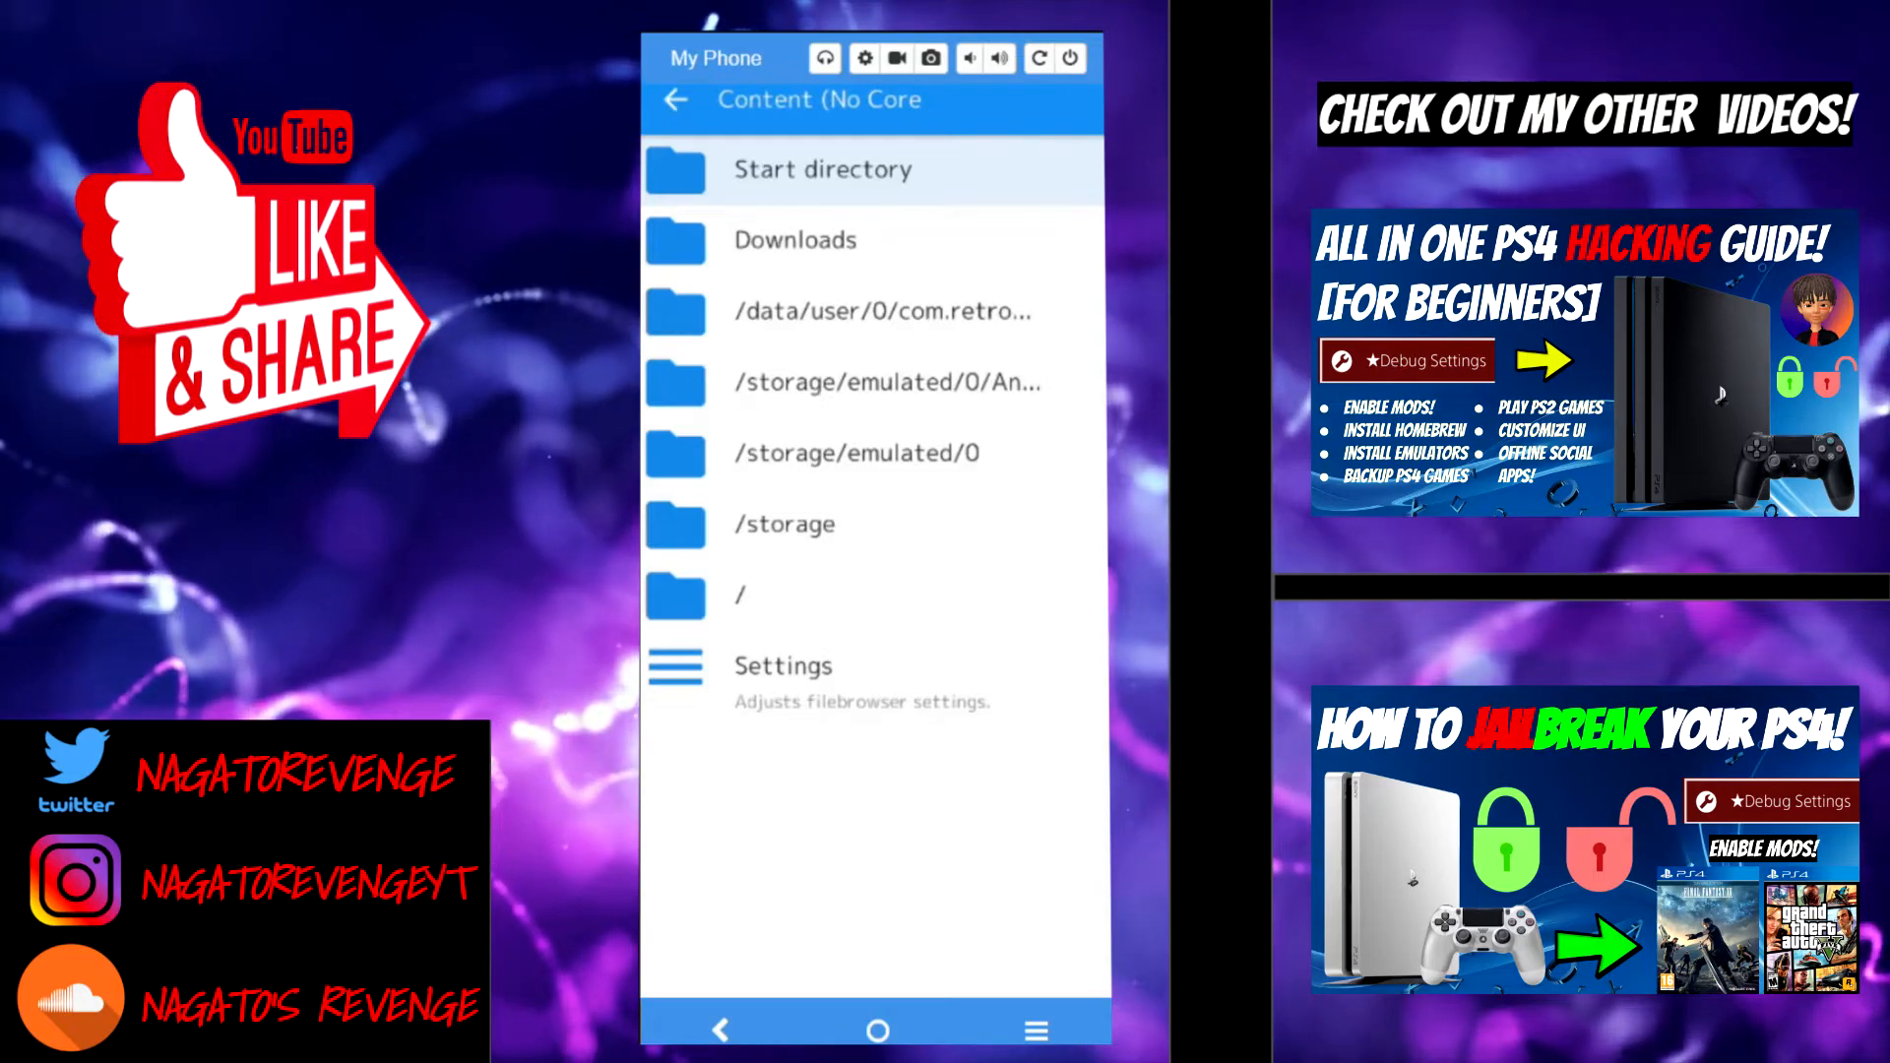
click(888, 382)
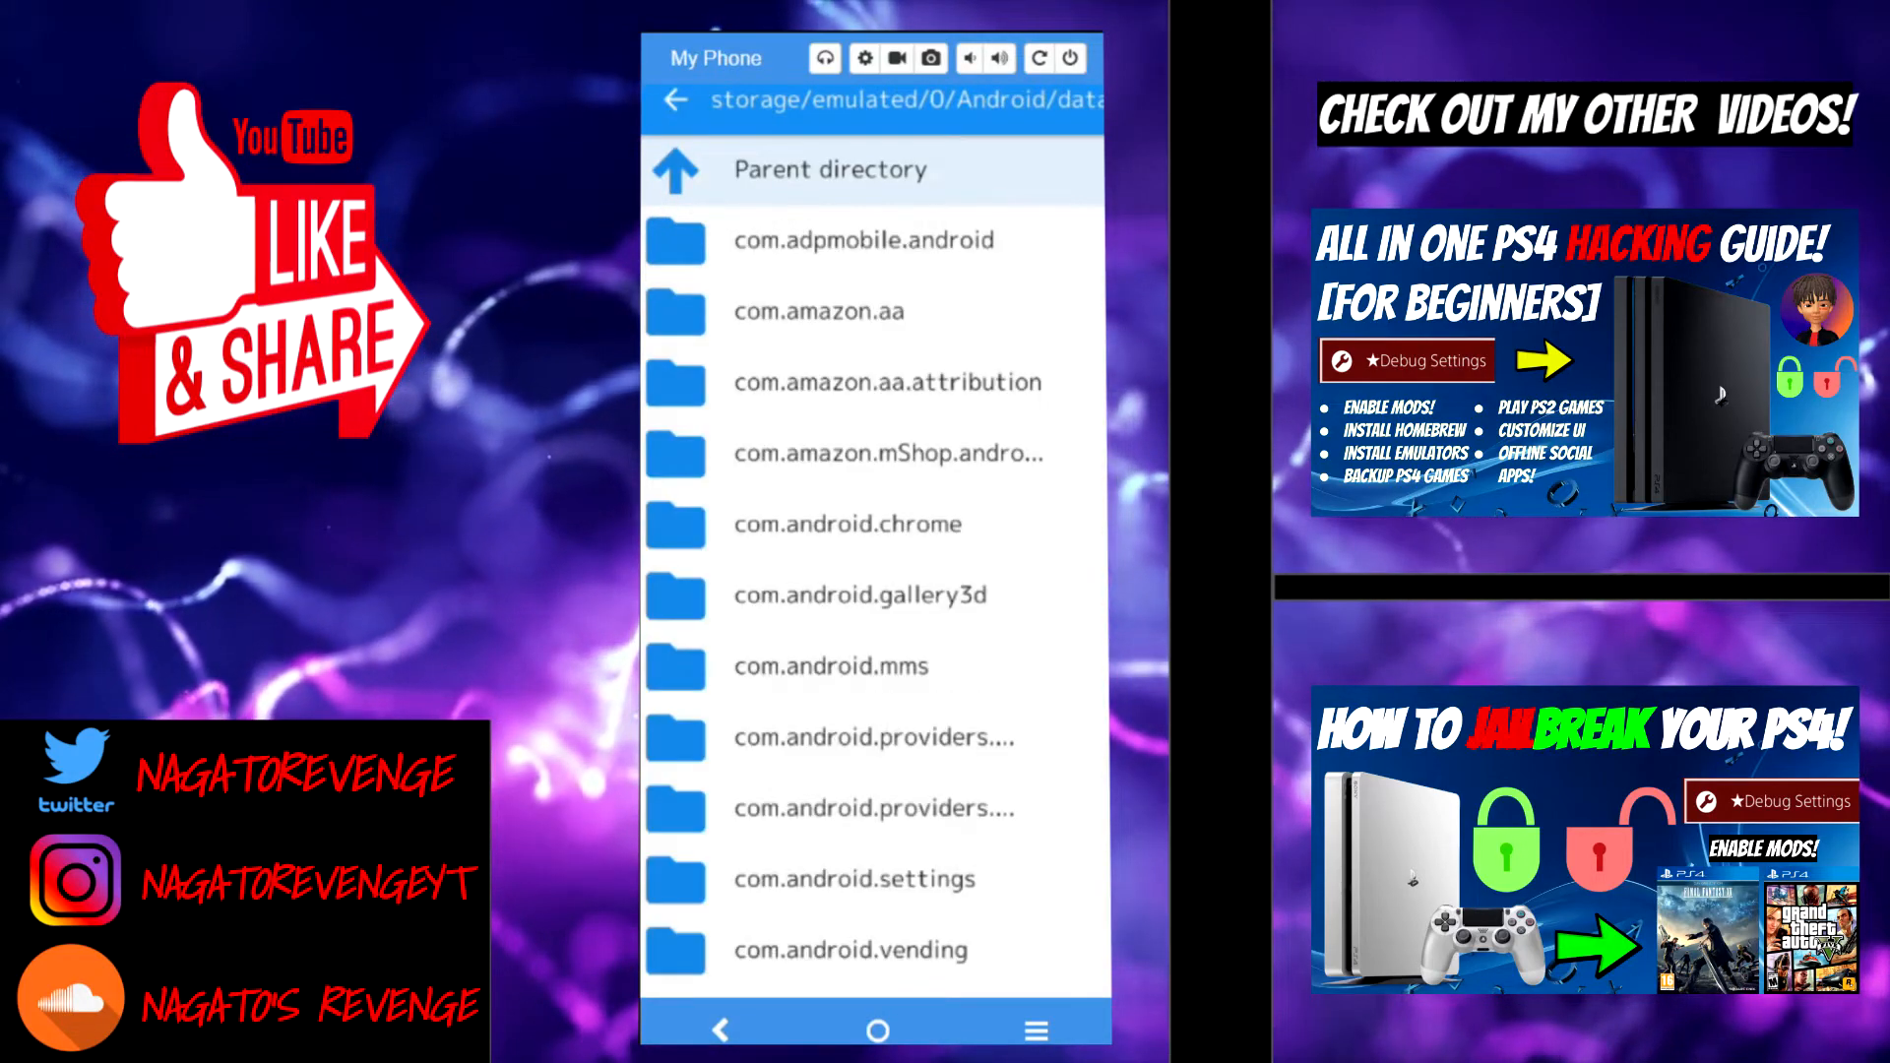
click(829, 169)
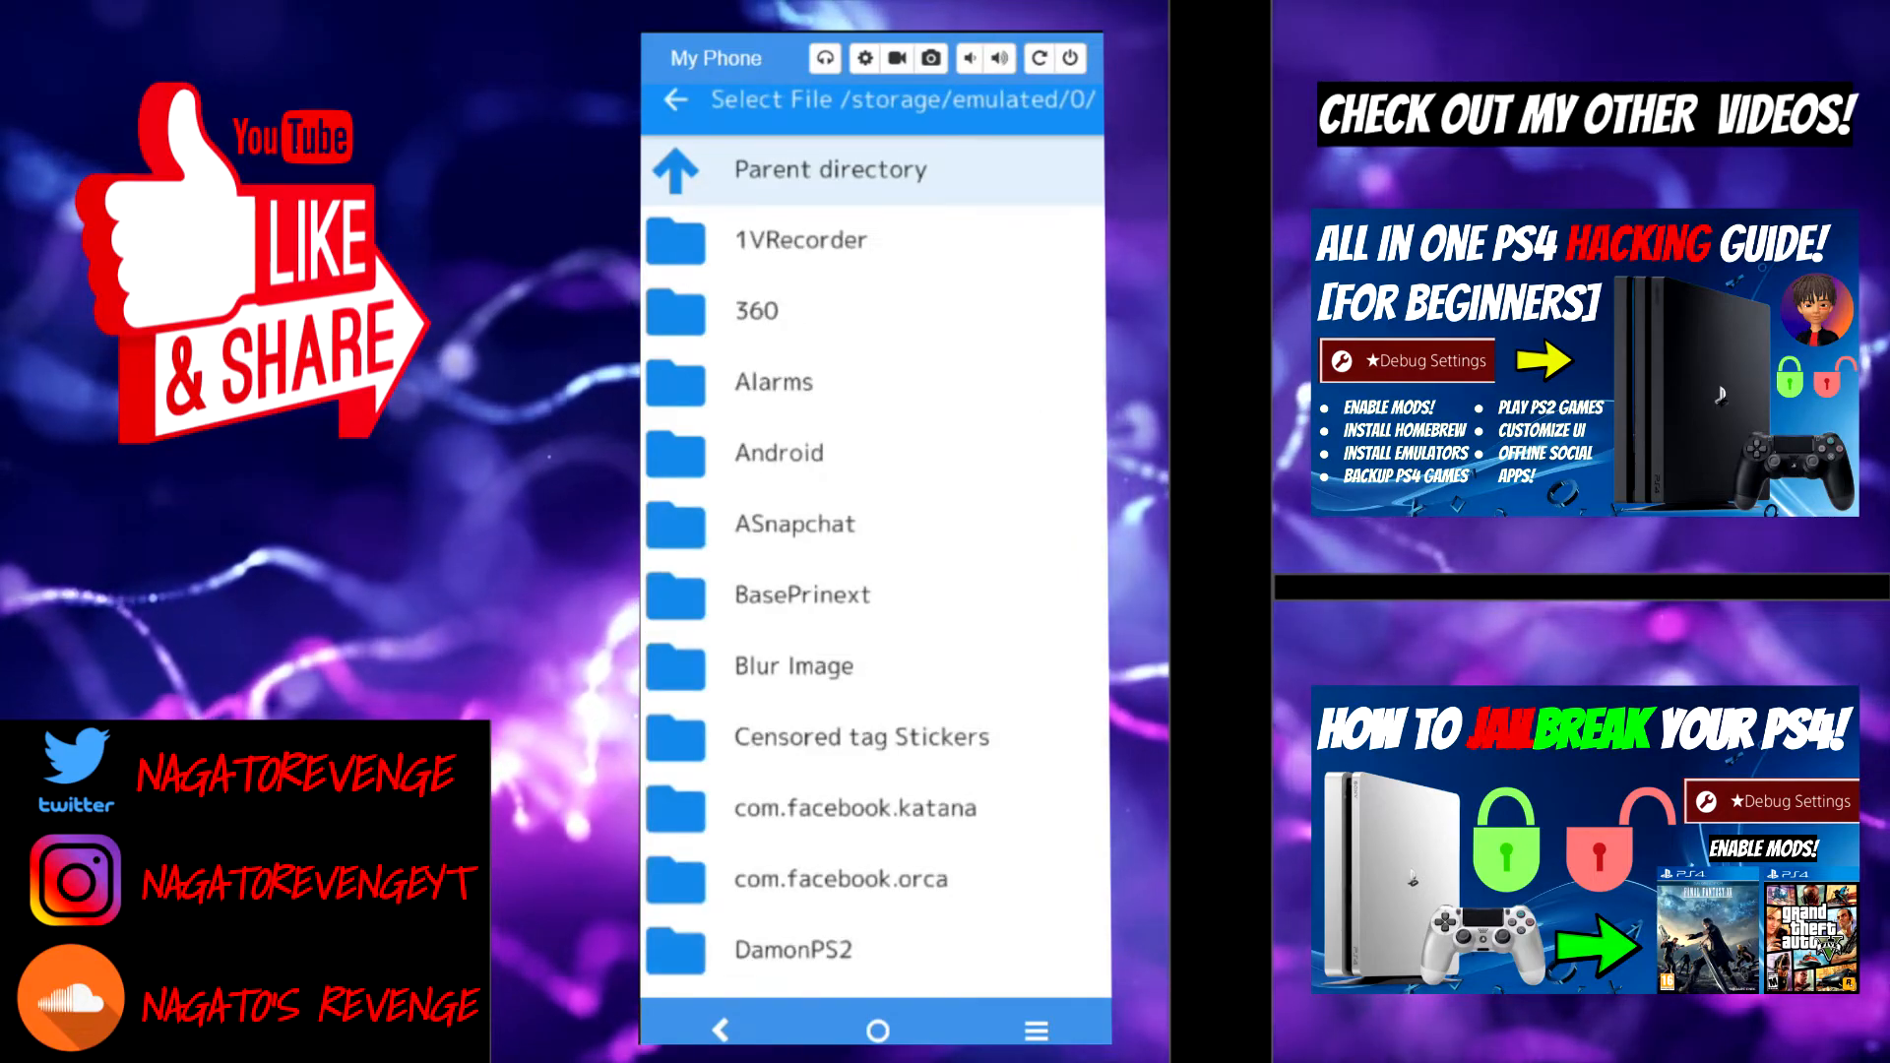
scroll(down, 3)
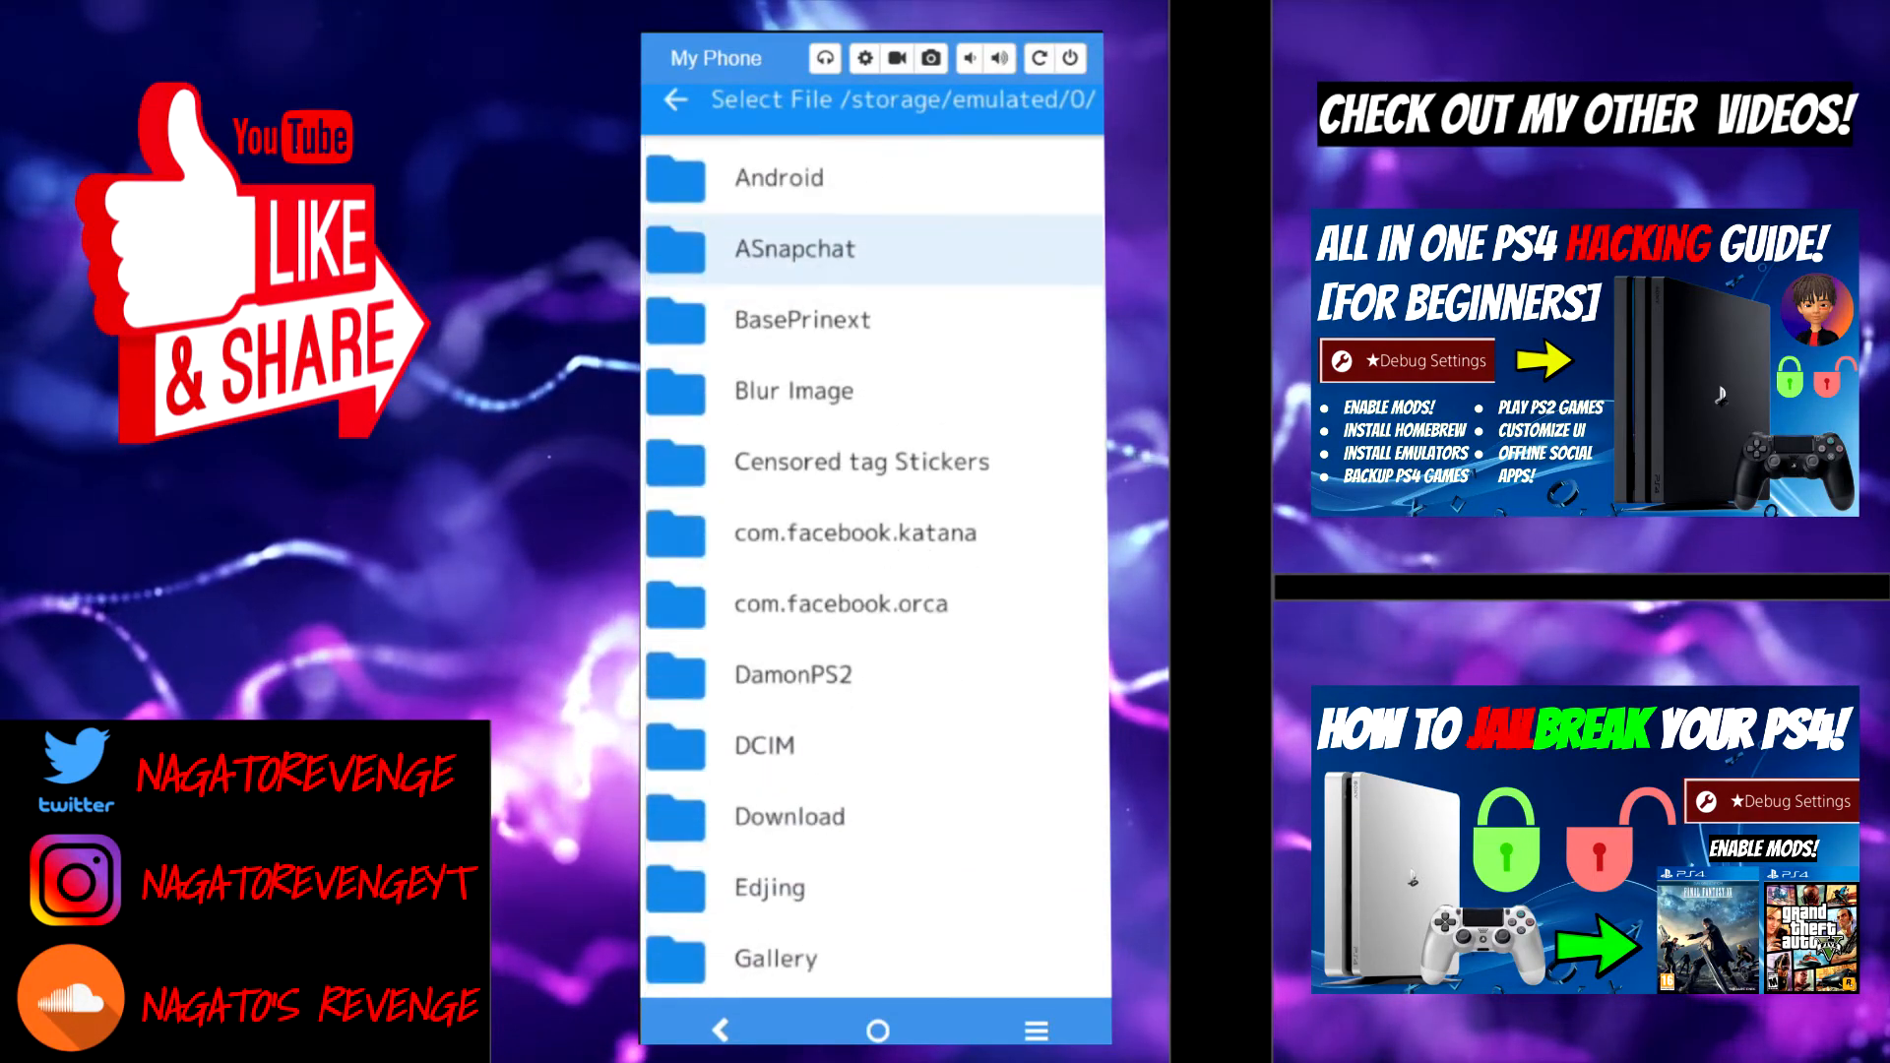
scroll(down, 3)
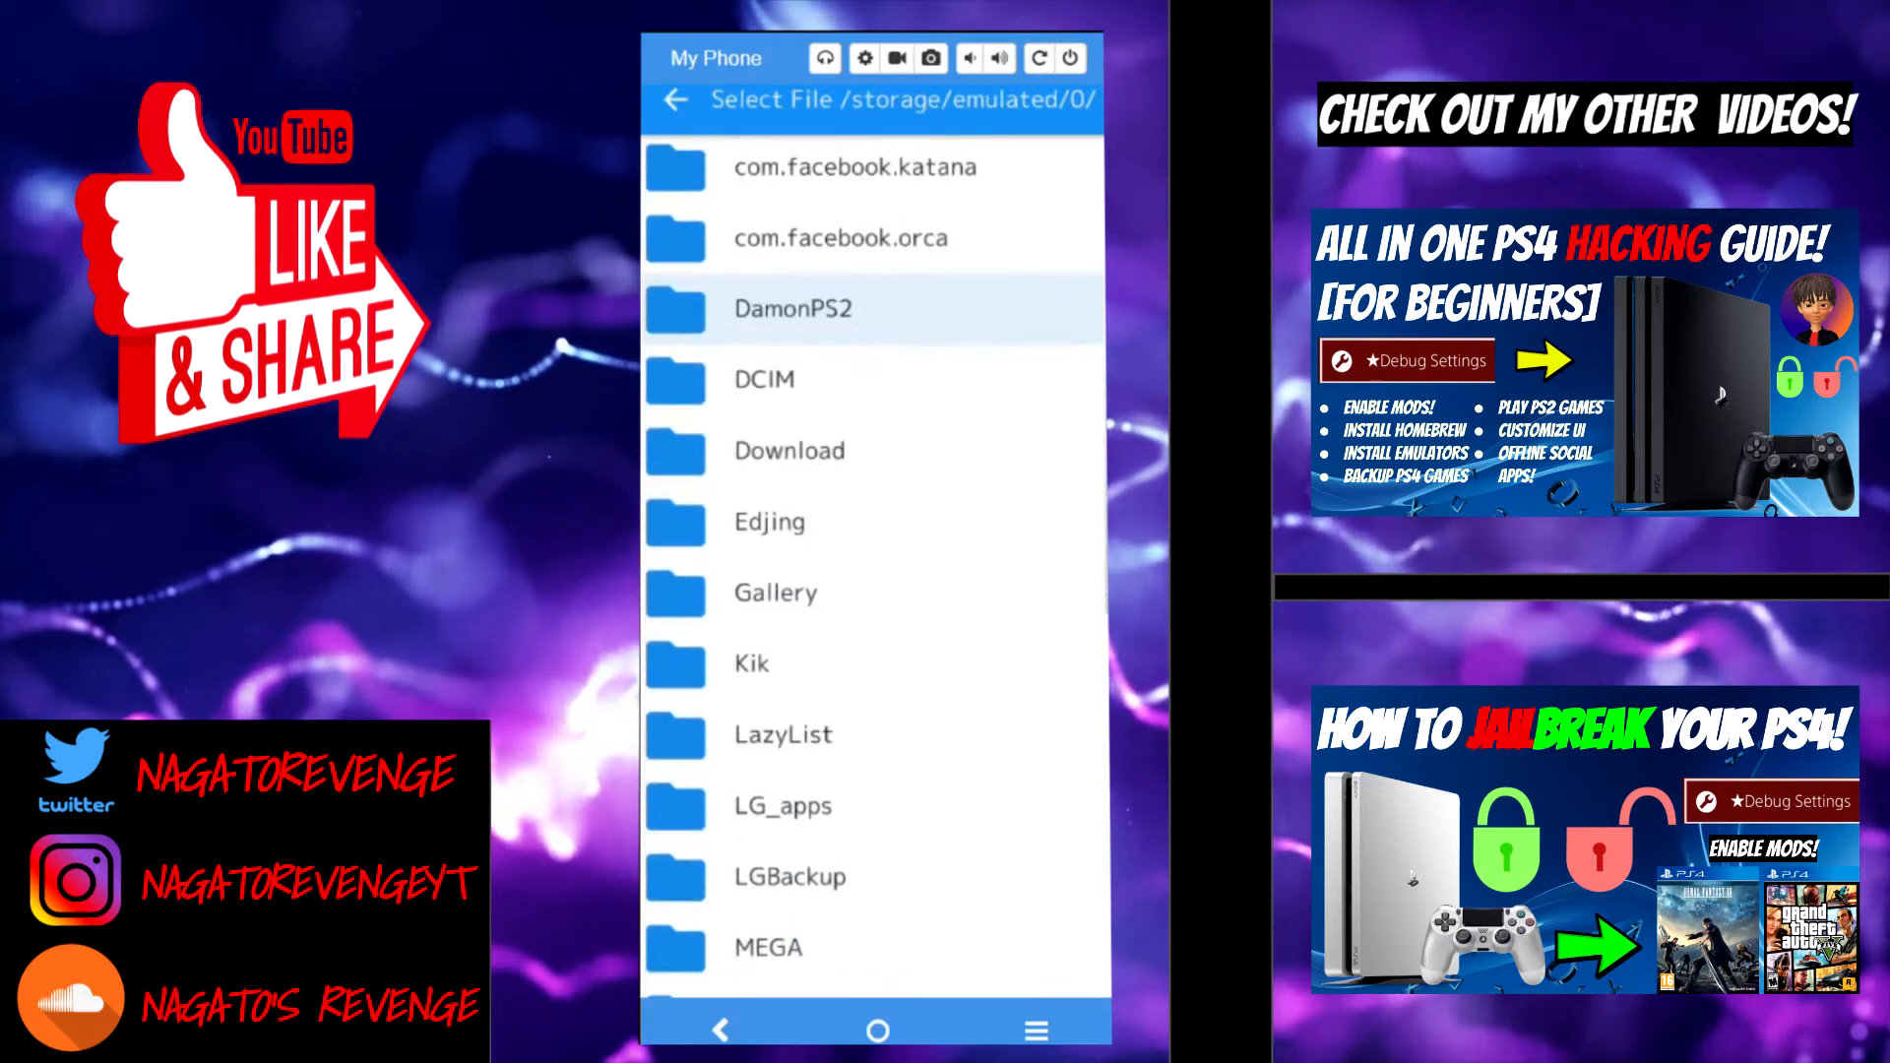
scroll(down, 3)
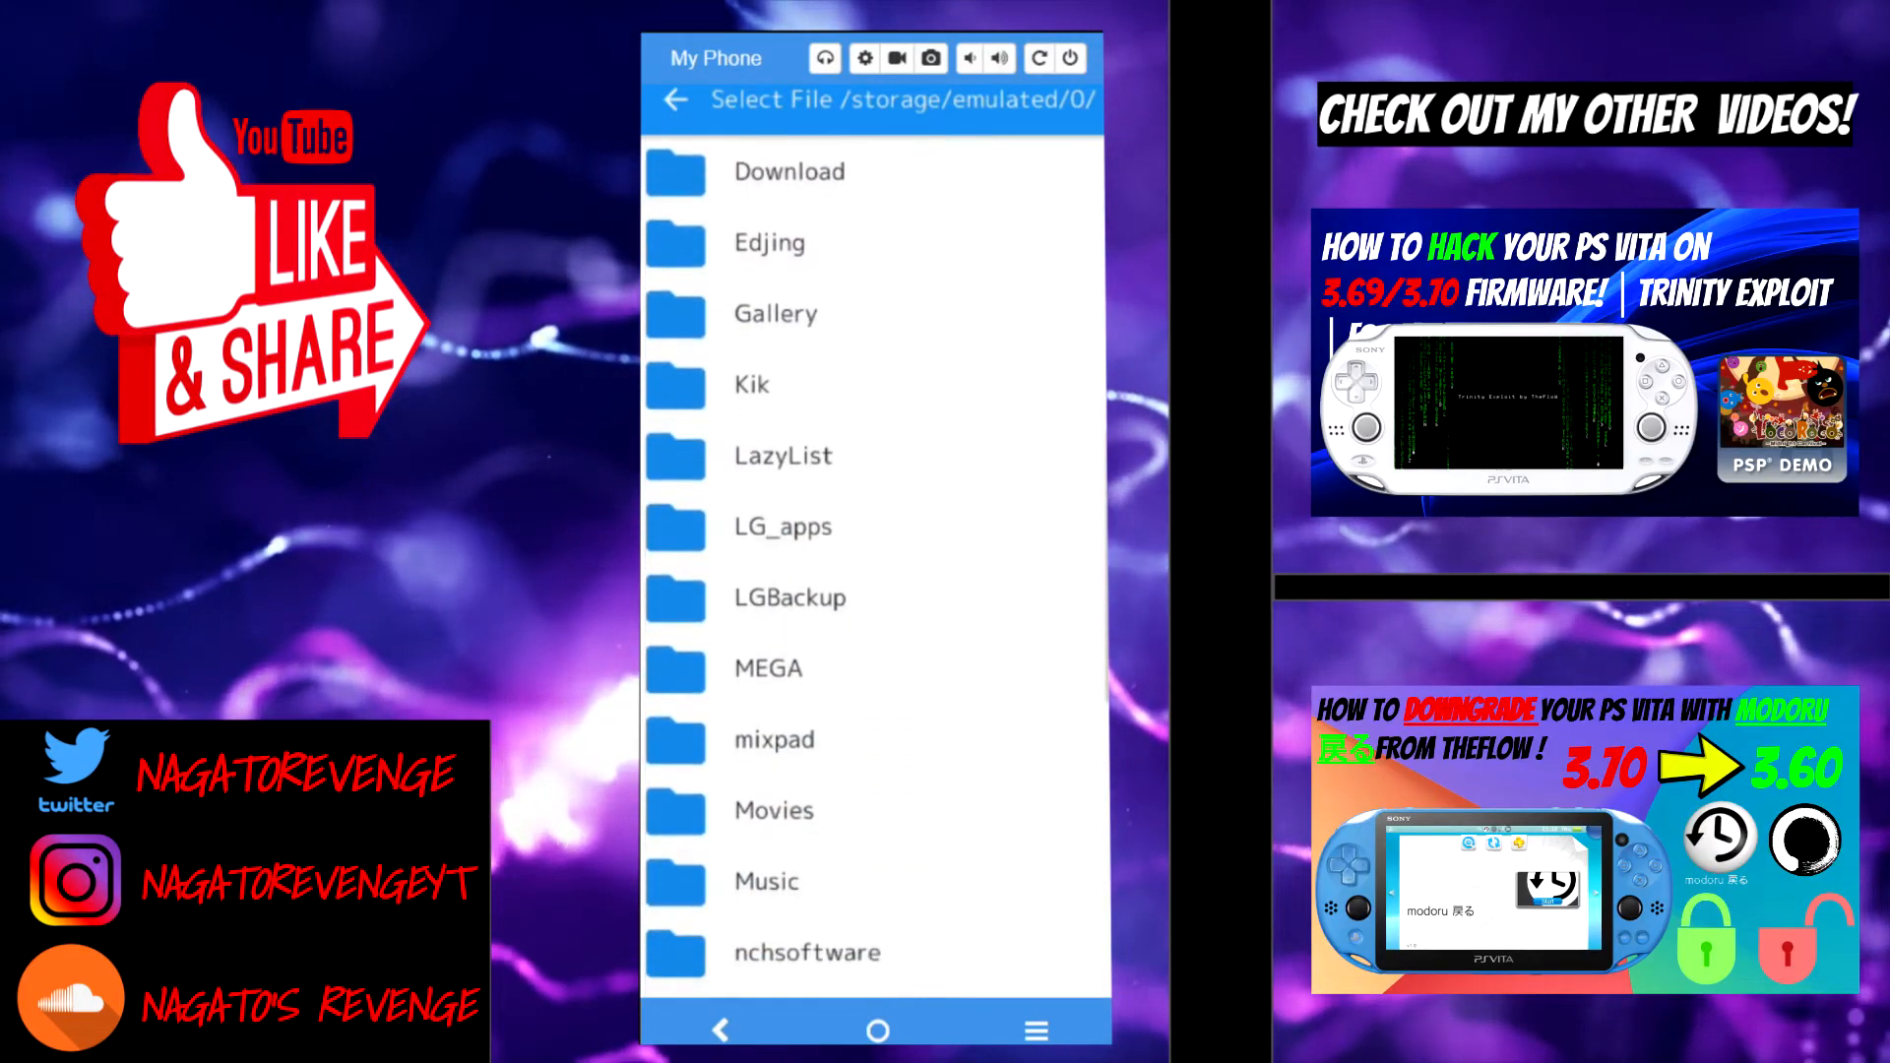
scroll(down, 3)
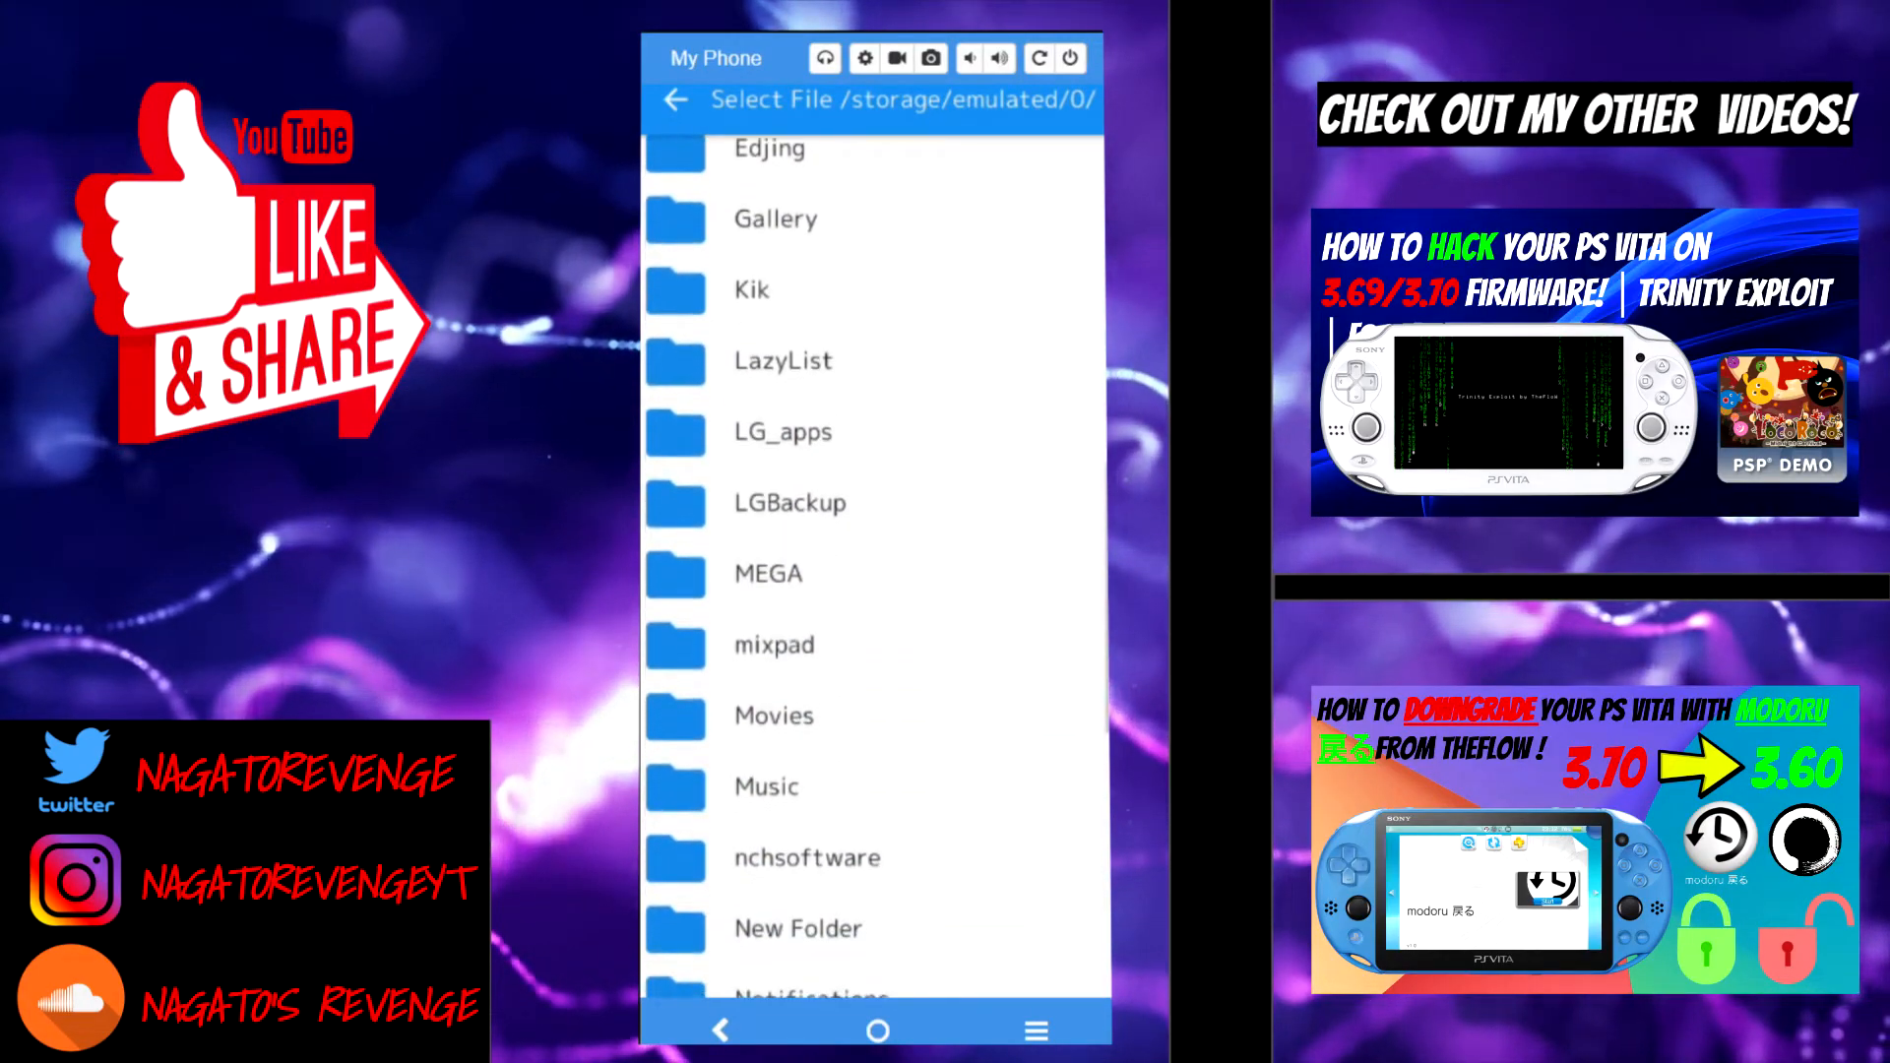
scroll(down, 3)
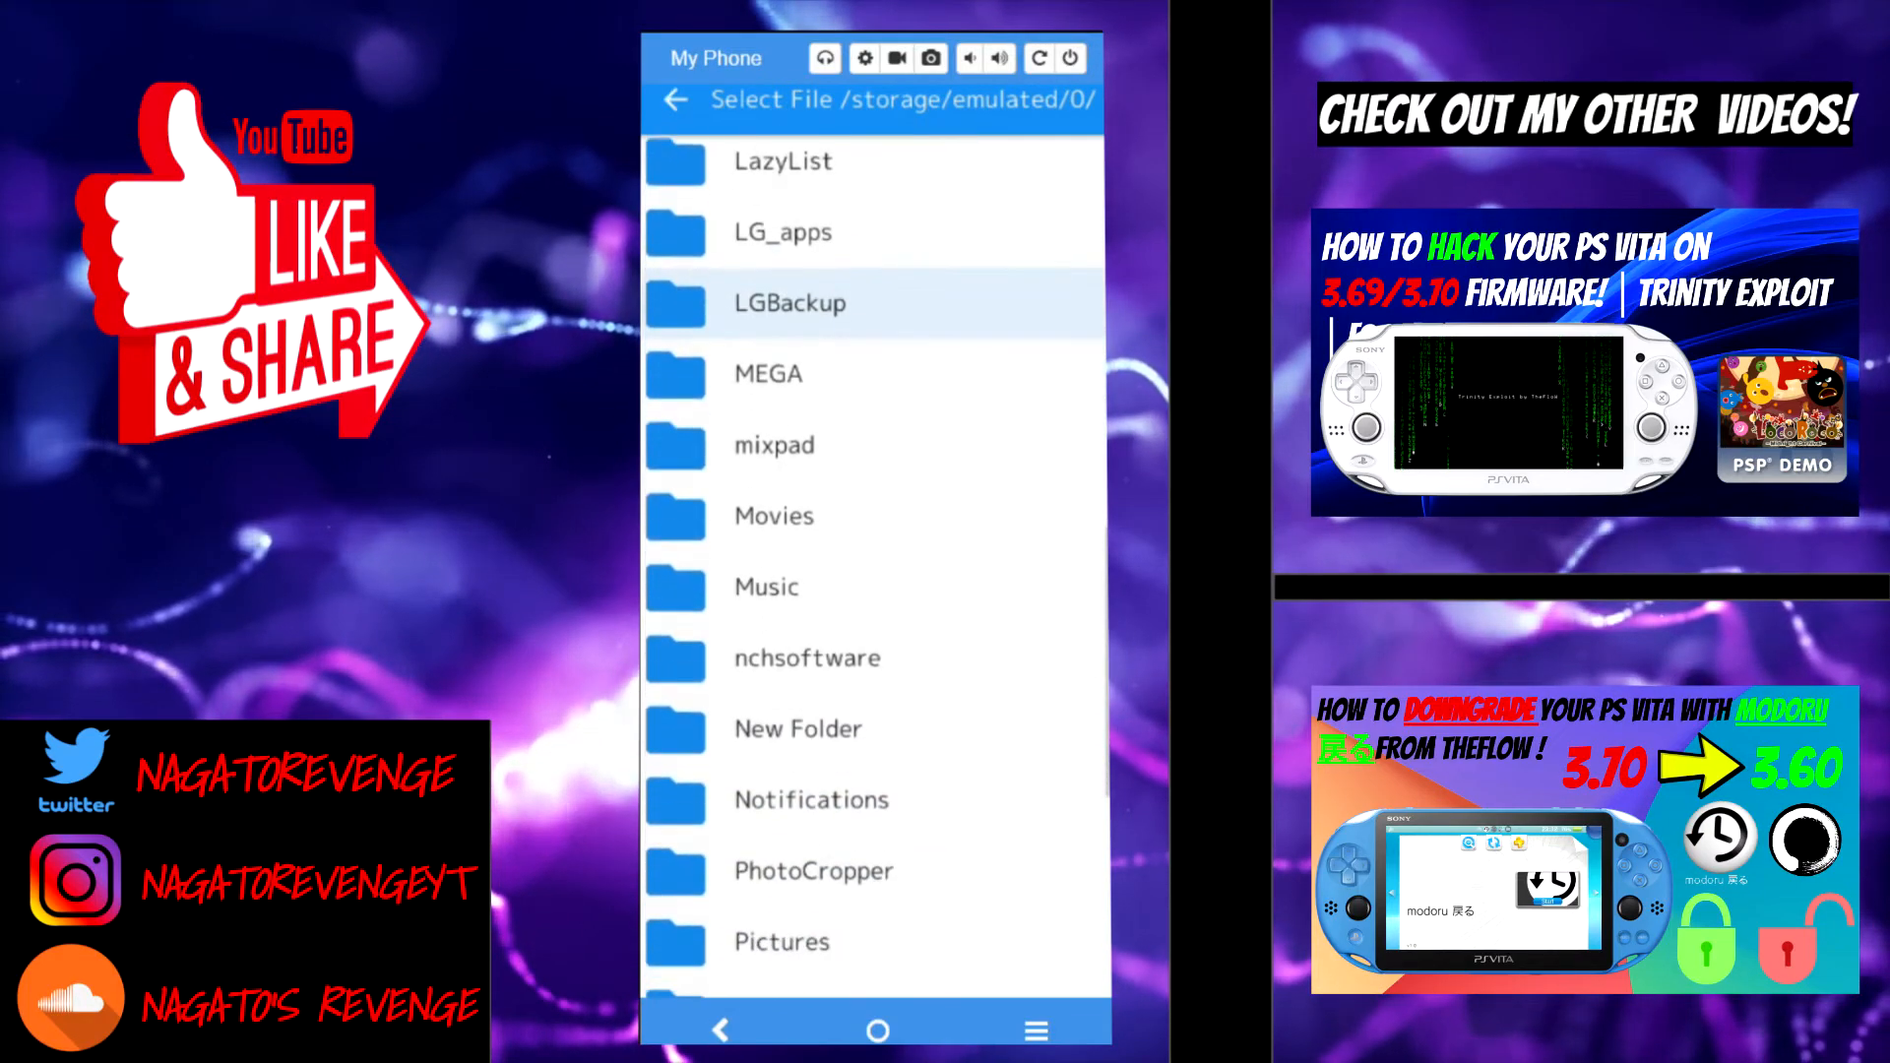
scroll(down, 3)
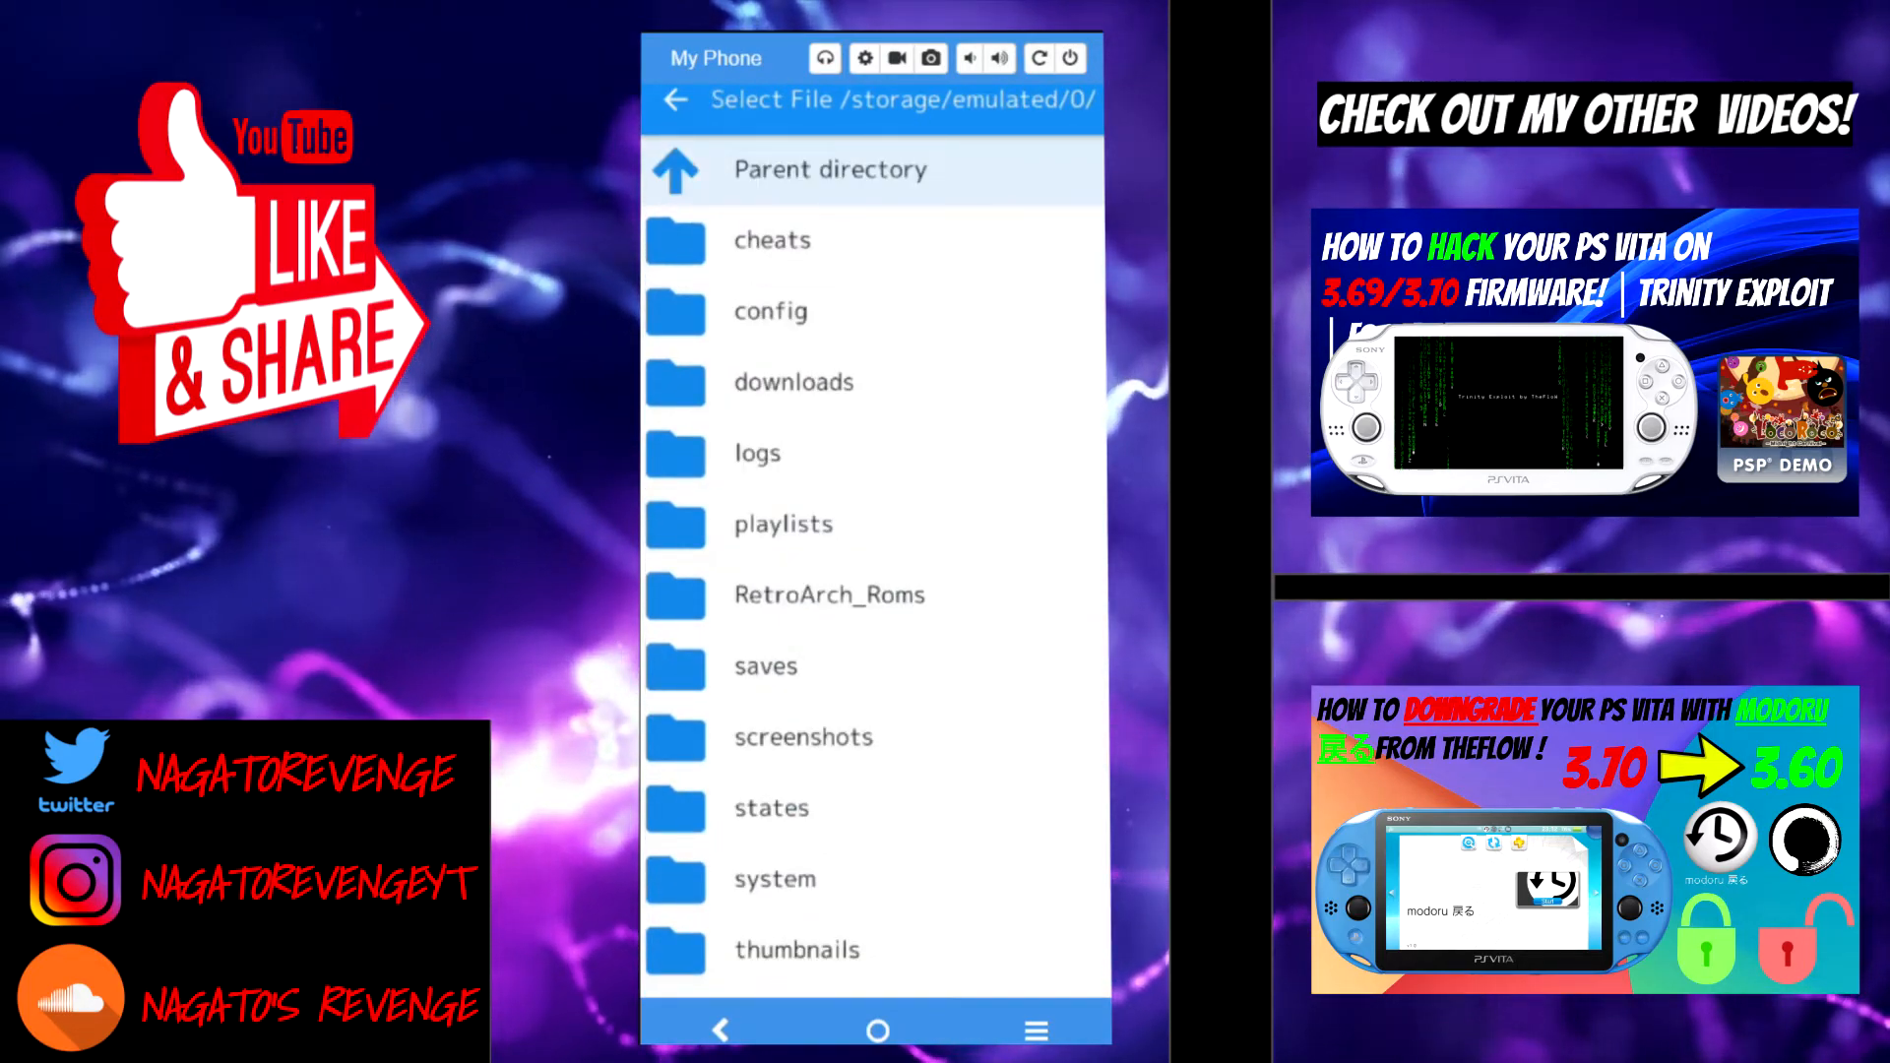
Step: Open RetroArch_Roms and run the ROM with the Snes9x 2010 core
click(829, 595)
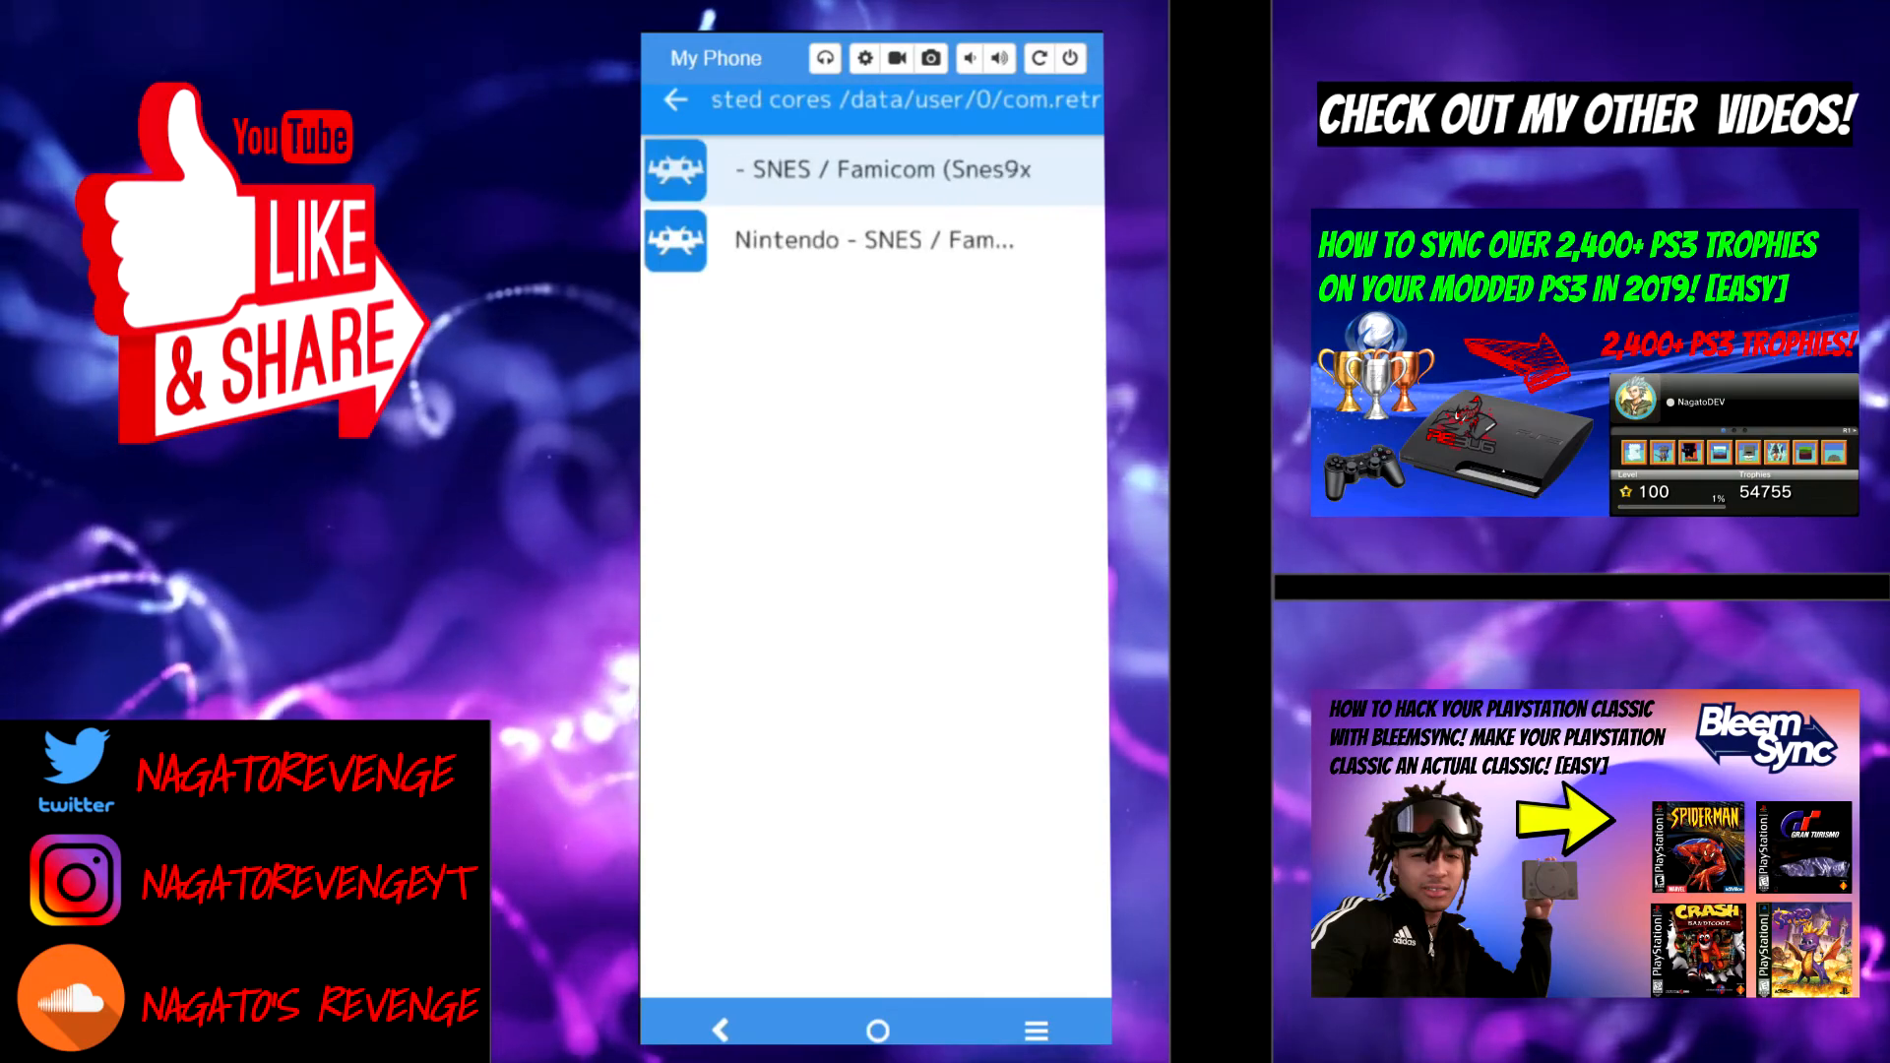
click(884, 168)
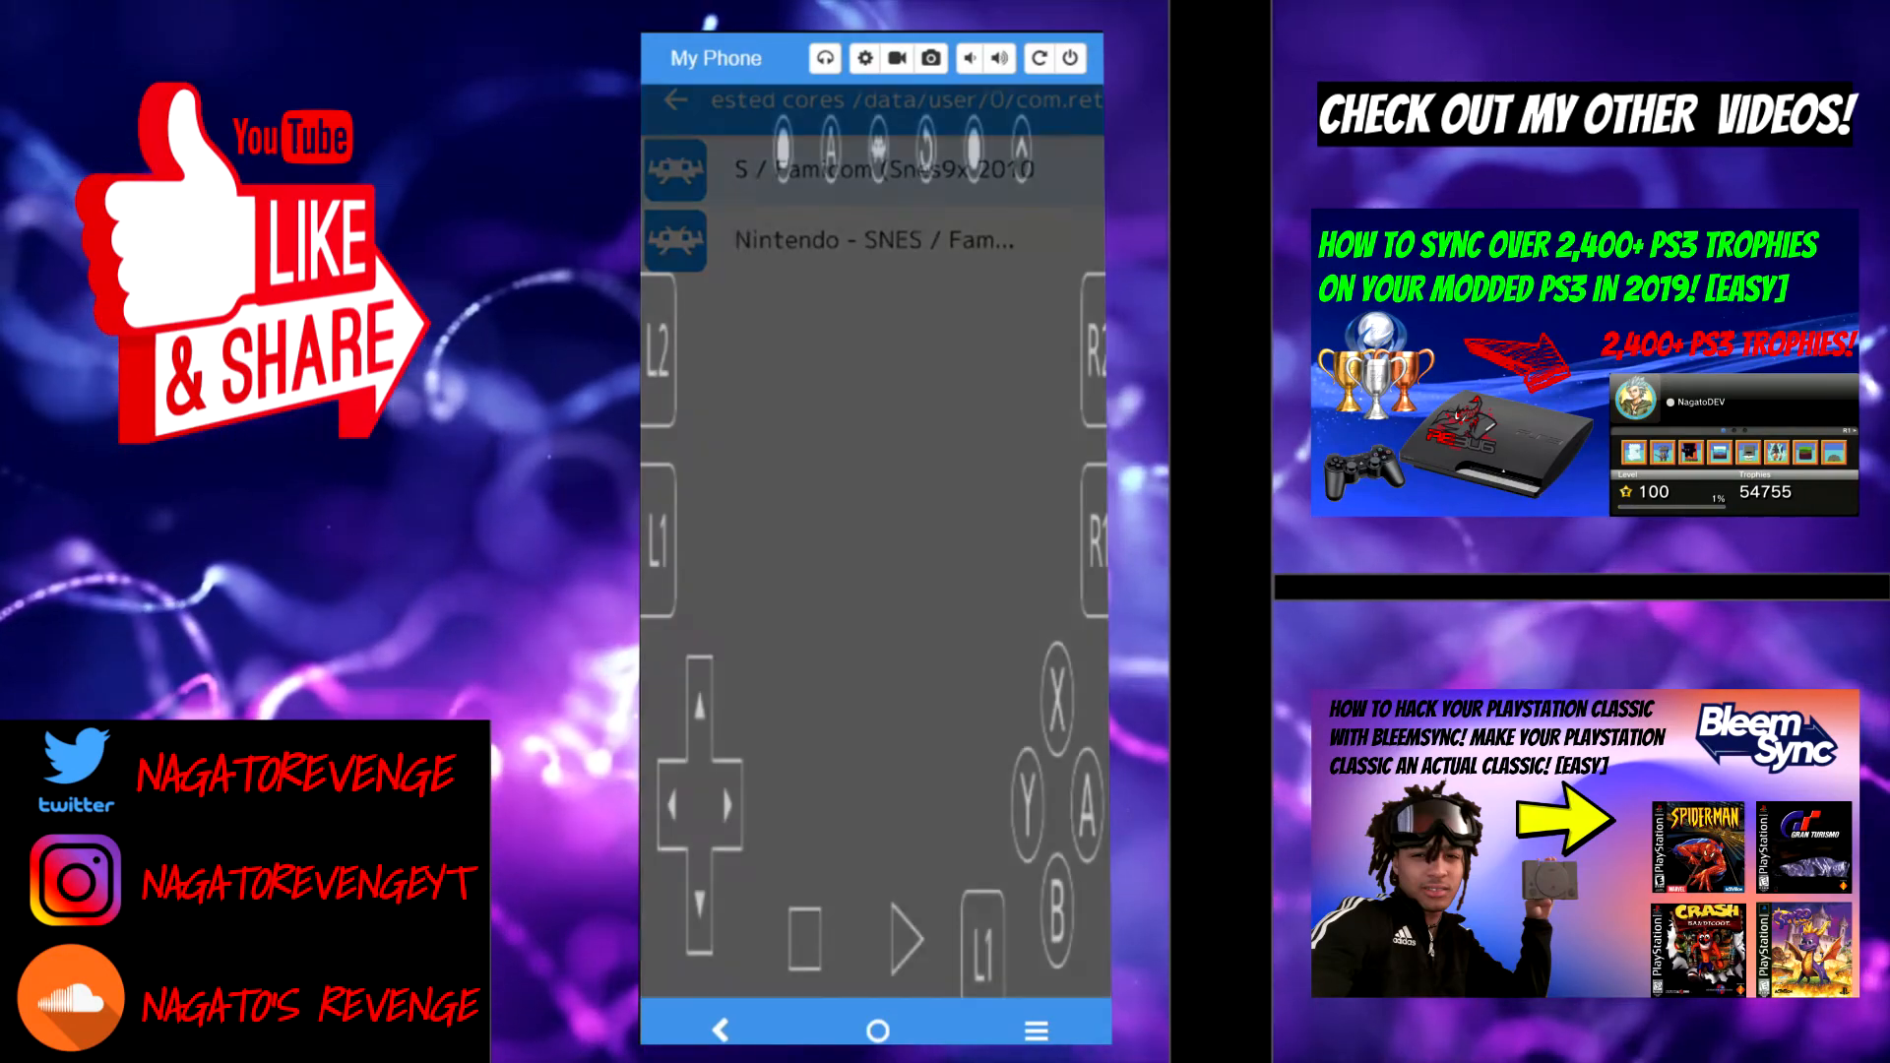